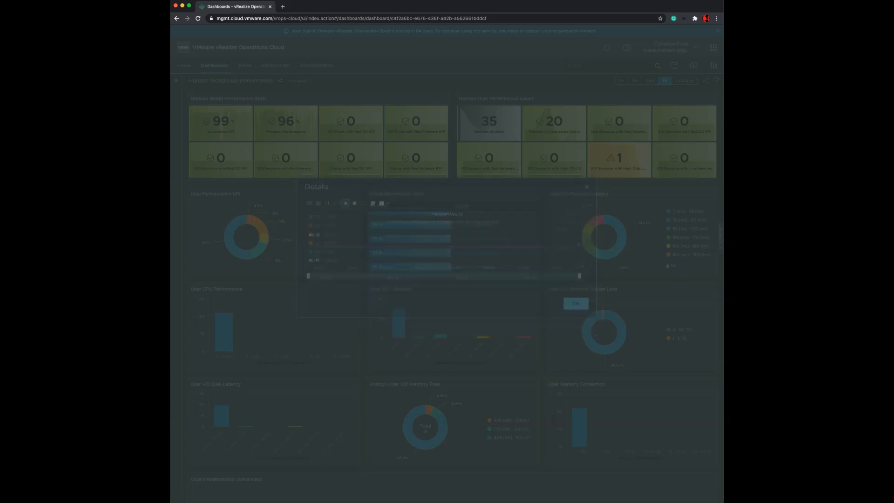
Dismiss the Details dialog with OK to get back to the dashboard.
{"action": "left_click", "coordinate": [586, 186]}
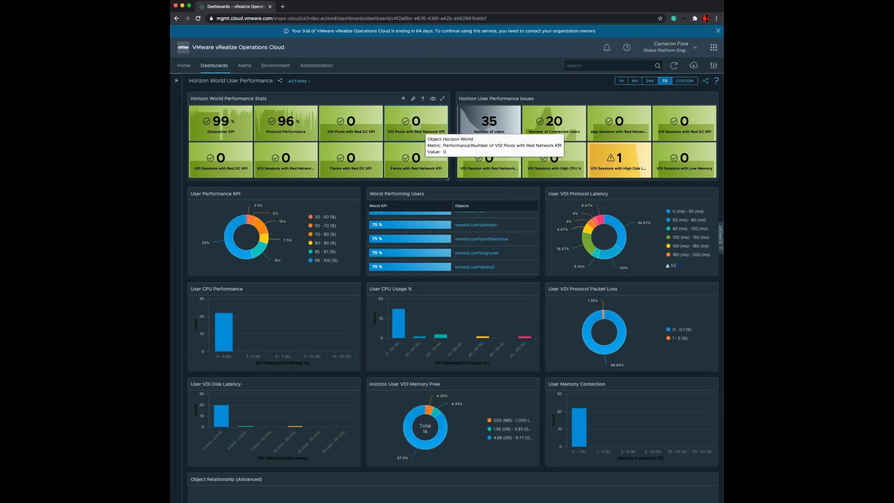
{"action": "mouse_move", "coordinate": [416, 159]}
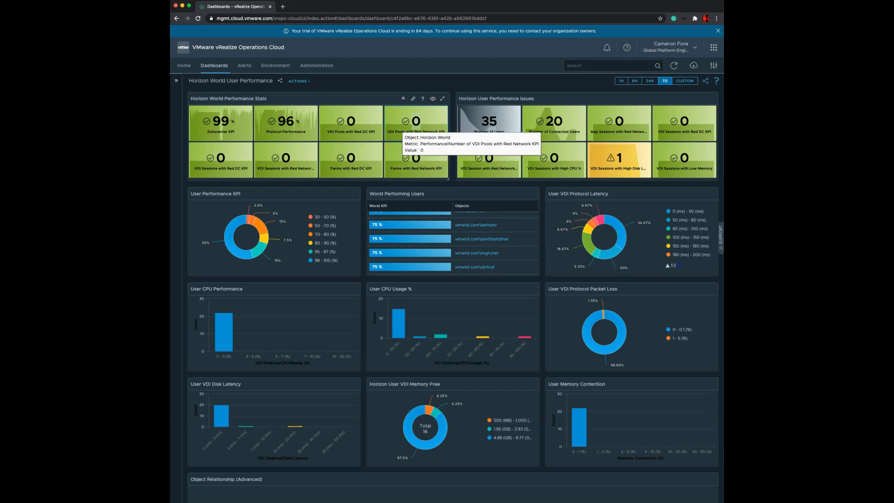
{"action": "mouse_move", "coordinate": [220, 122]}
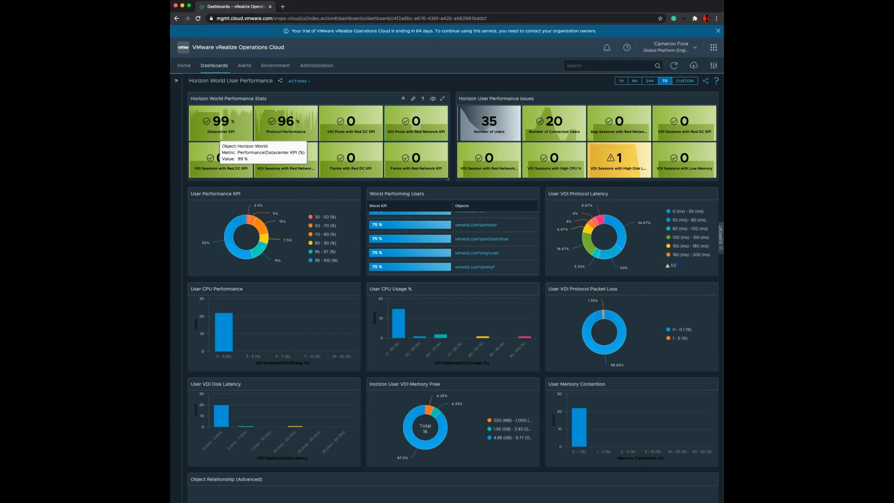
{"action": "mouse_move", "coordinate": [285, 121]}
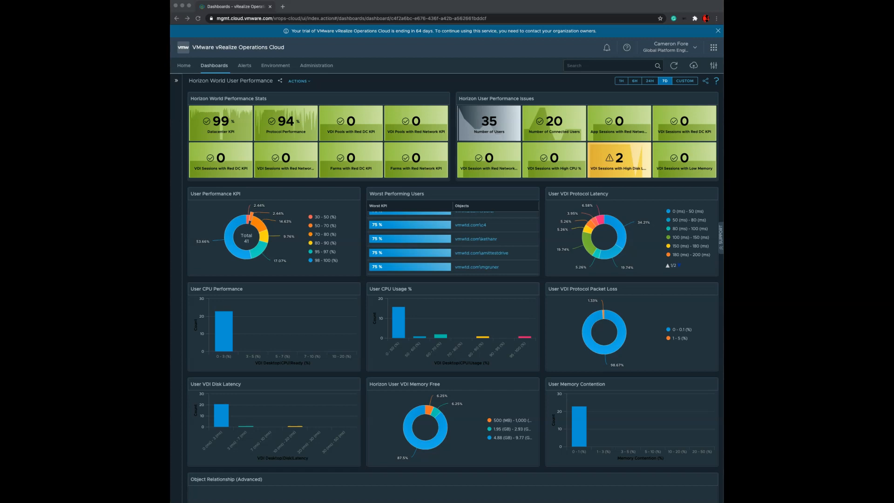
{"action": "mouse_move", "coordinate": [274, 193]}
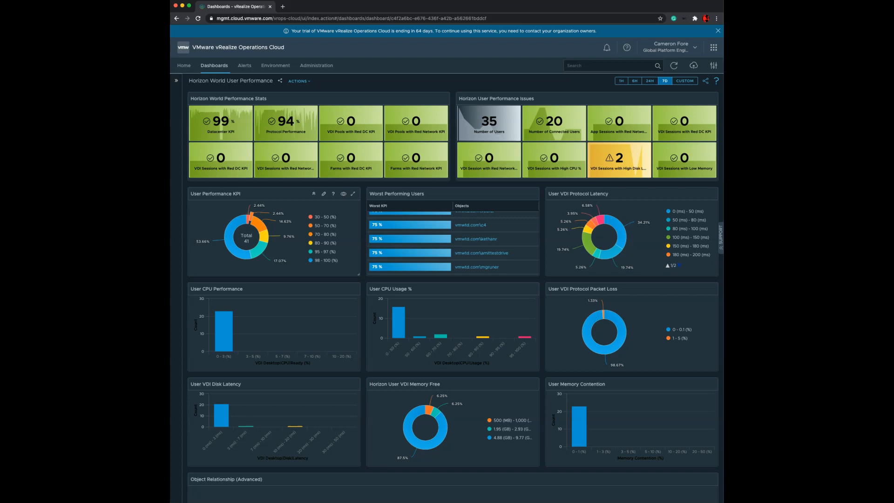
{"action": "mouse_move", "coordinate": [262, 228]}
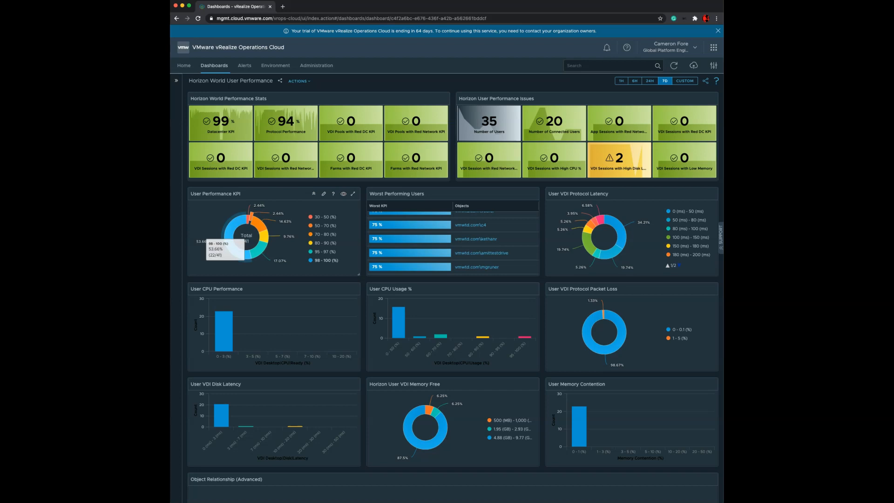
{"action": "mouse_move", "coordinate": [233, 228]}
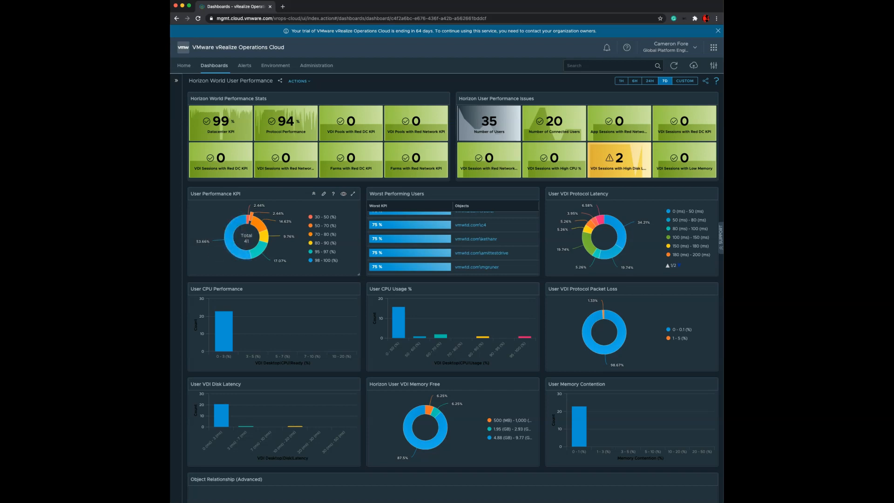
{"action": "mouse_move", "coordinate": [234, 234]}
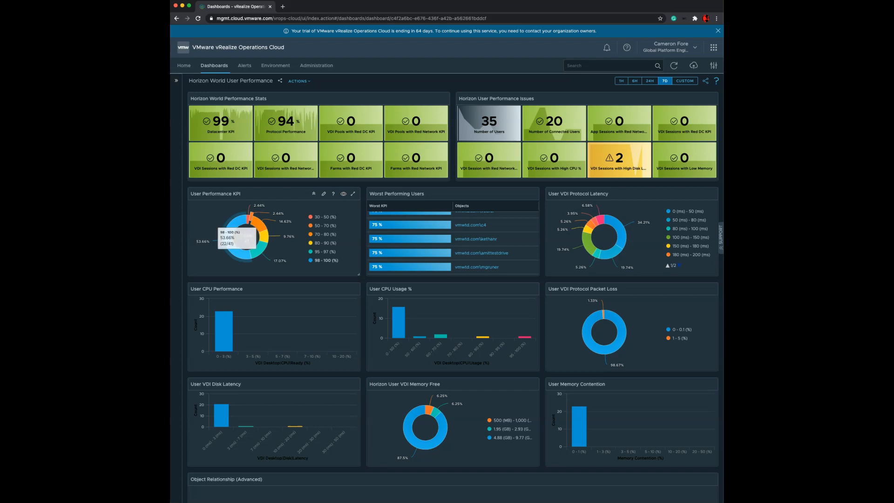
{"action": "mouse_move", "coordinate": [254, 225]}
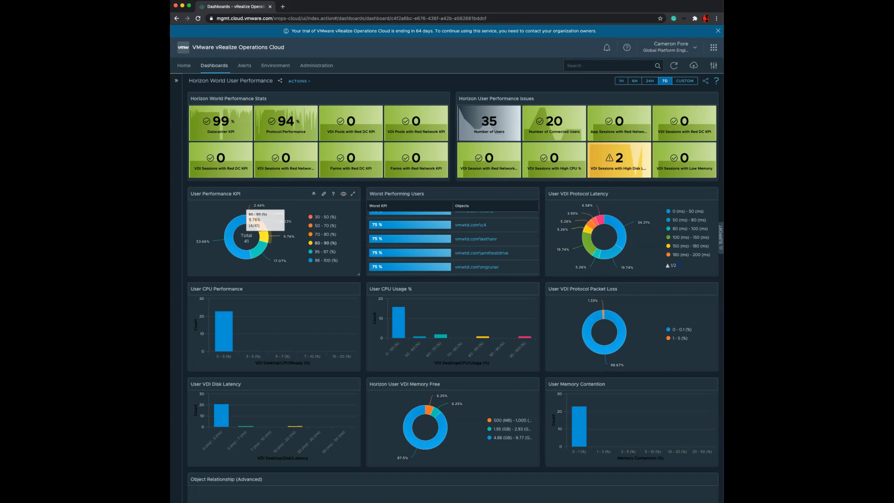
{"action": "mouse_move", "coordinate": [265, 237]}
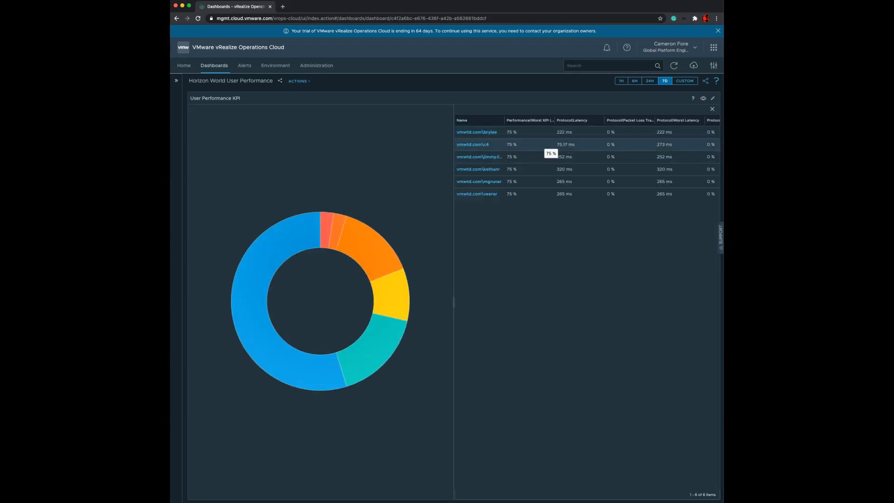
Scroll the user table right, restore the User Performance KPI widget, then scroll down.
{"action": "scroll", "scroll_direction": "right", "scroll_amount": 3}
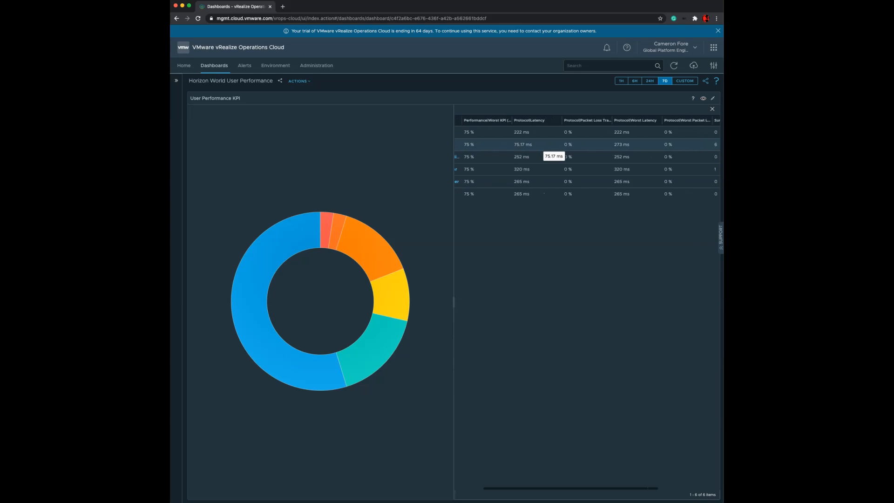
{"action": "scroll", "scroll_direction": "right", "scroll_amount": 3}
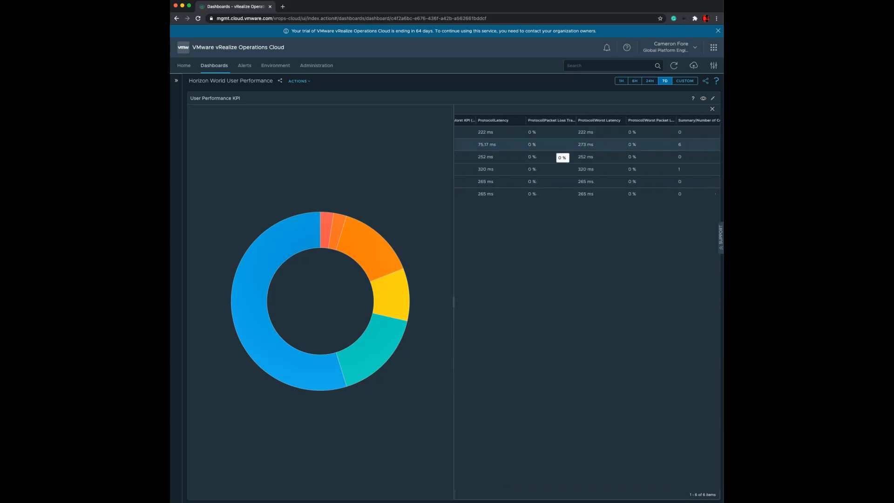
{"action": "mouse_move", "coordinate": [585, 157]}
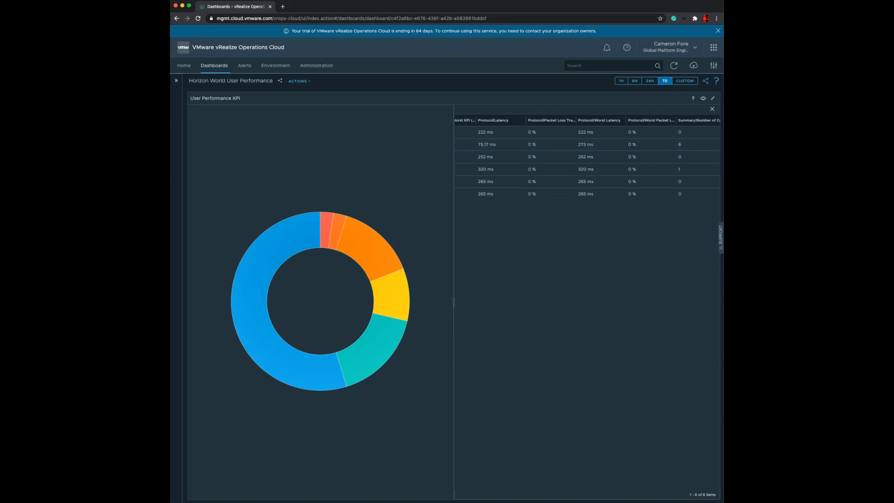
{"action": "mouse_move", "coordinate": [534, 157]}
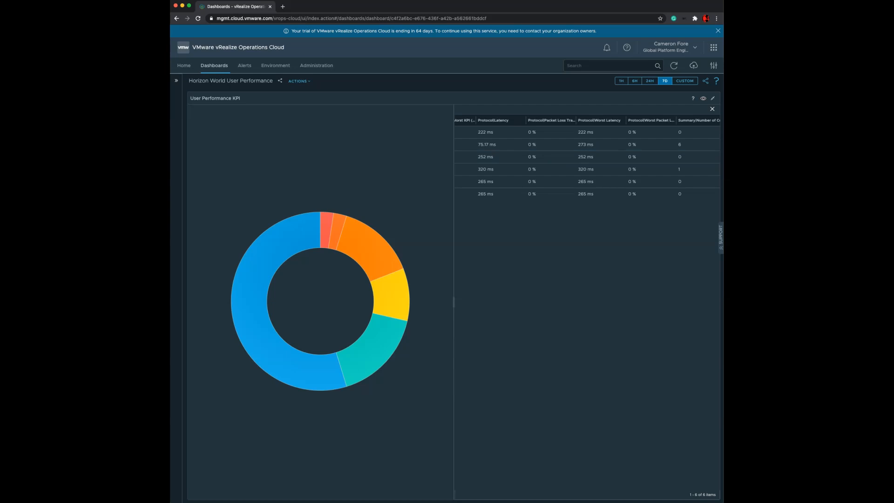
{"action": "left_click", "coordinate": [712, 109]}
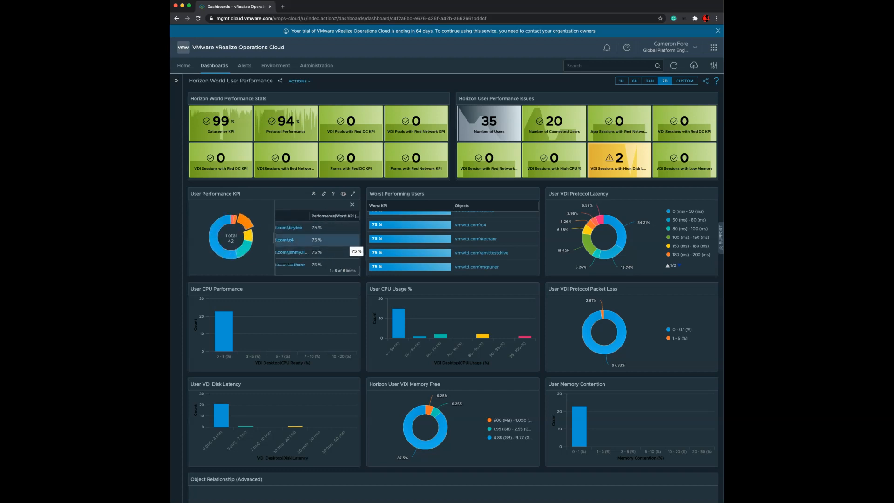
{"action": "mouse_move", "coordinate": [290, 264]}
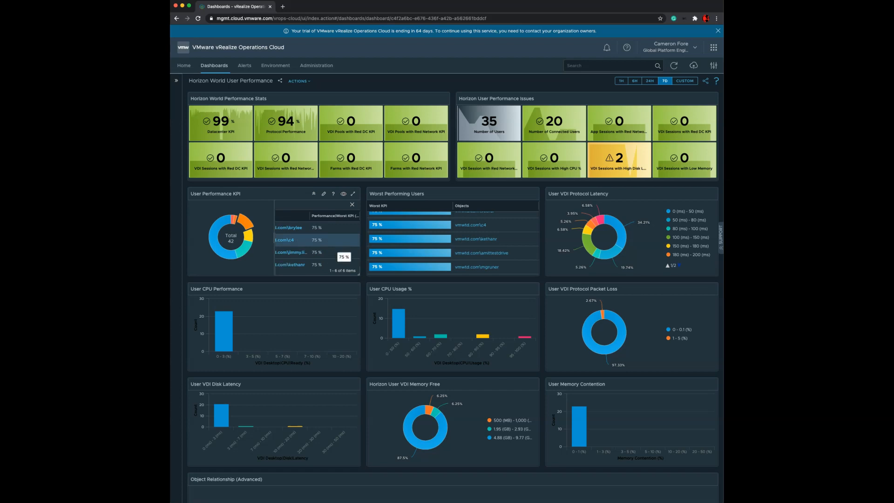
{"action": "scroll", "scroll_direction": "down", "scroll_amount": 3}
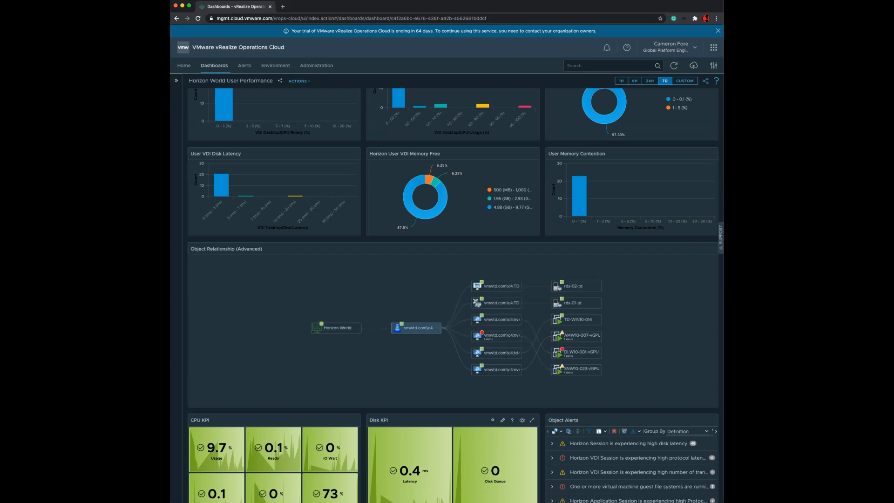
Scroll down to the Object Relationship map for vmwtd.com\c4.
{"action": "scroll", "scroll_direction": "down", "scroll_amount": 3}
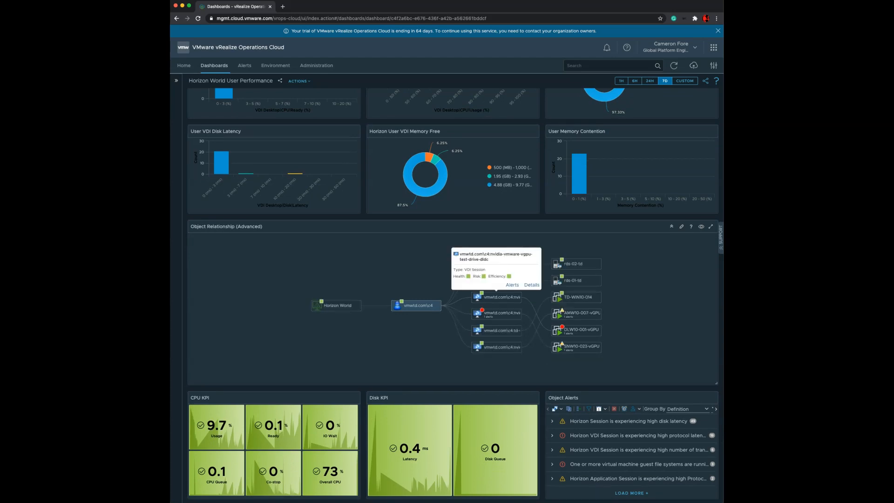
{"action": "mouse_move", "coordinate": [502, 297]}
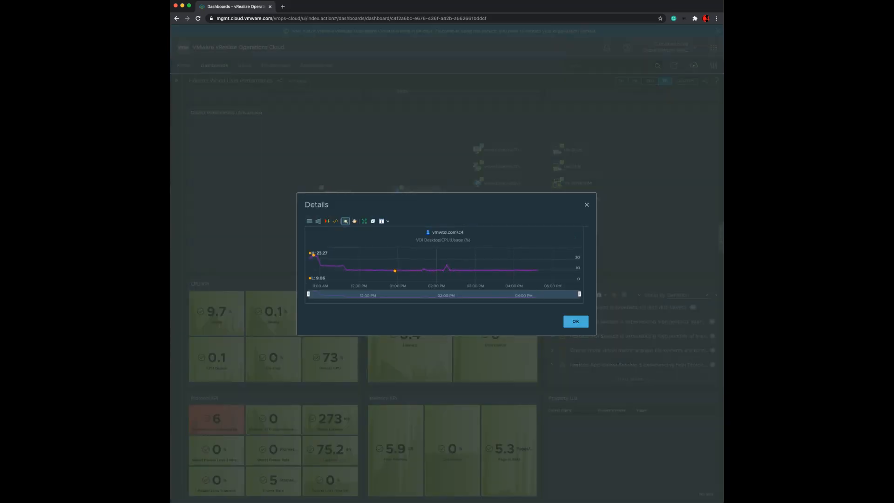
Switch the Details chart to a longer time range, then close it with OK.
{"action": "left_click", "coordinate": [381, 221]}
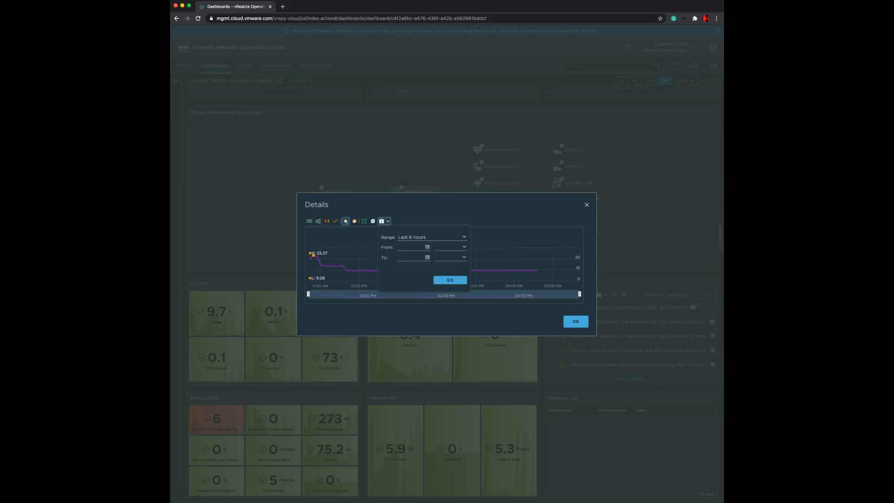
{"action": "left_click", "coordinate": [431, 237]}
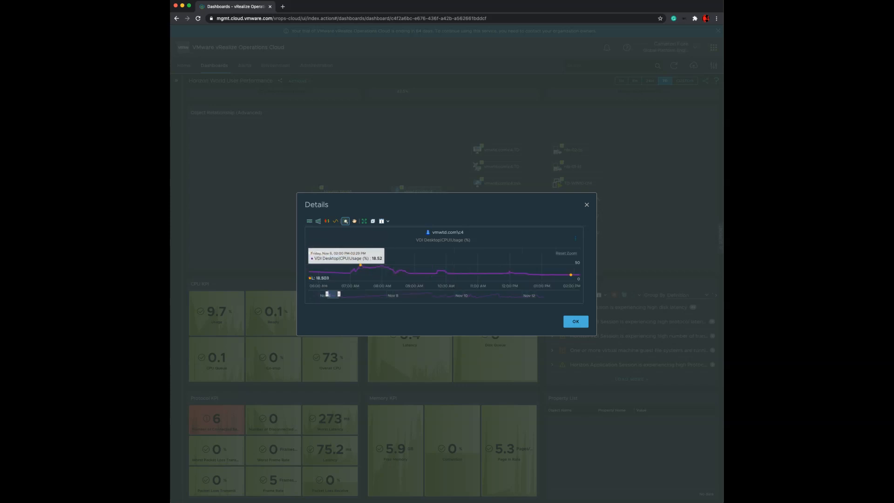
{"action": "mouse_move", "coordinate": [360, 265]}
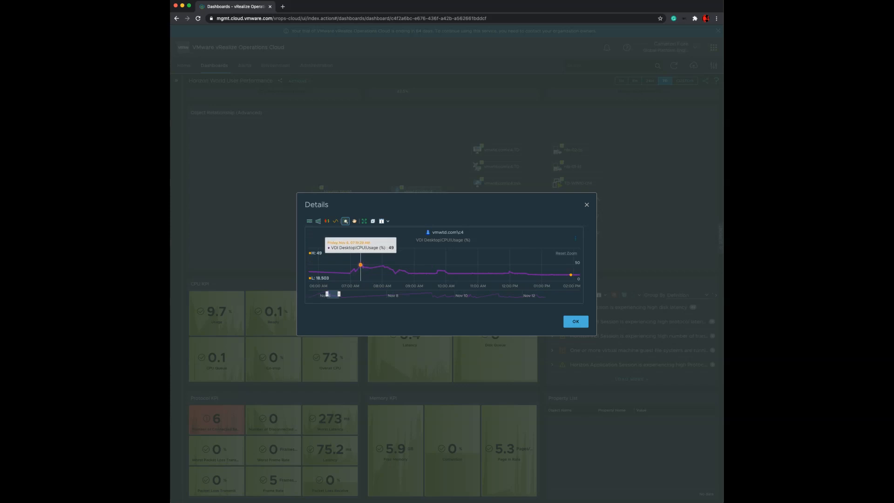
{"action": "left_click", "coordinate": [574, 321]}
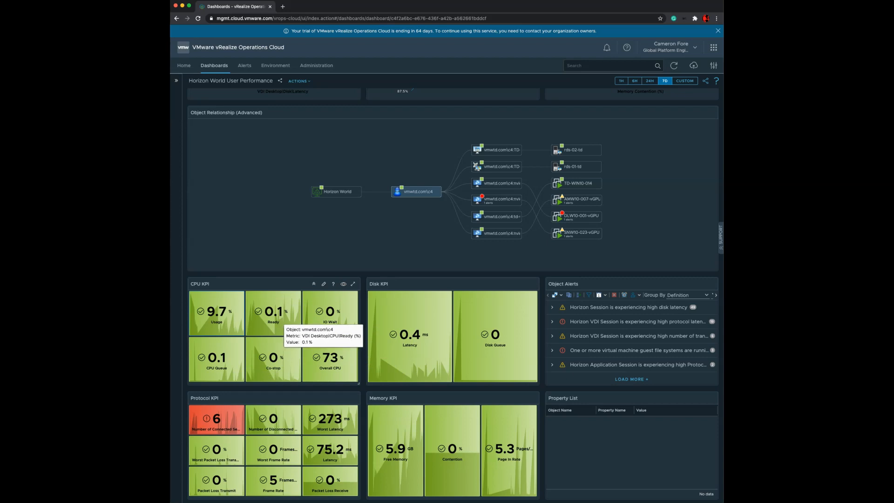
{"action": "mouse_move", "coordinate": [331, 336]}
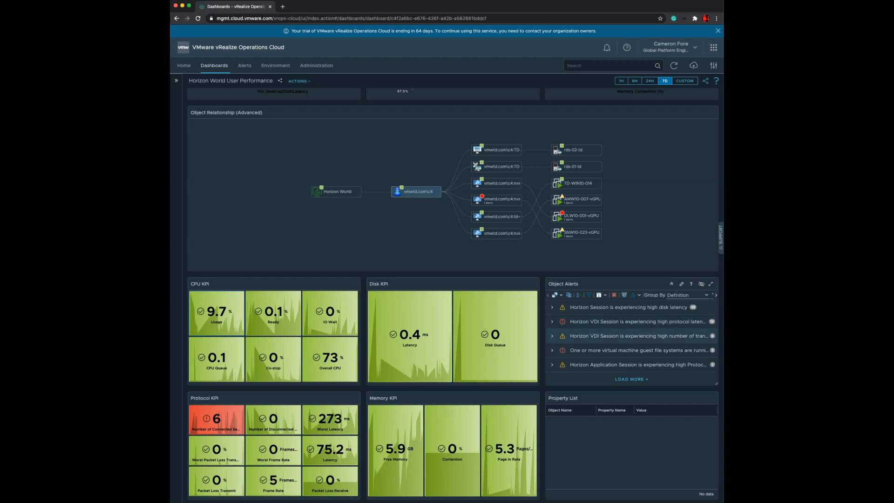
Expand and collapse Critical alerts, then set Object Alerts Group By to Object Type.
{"action": "left_click", "coordinate": [688, 295]}
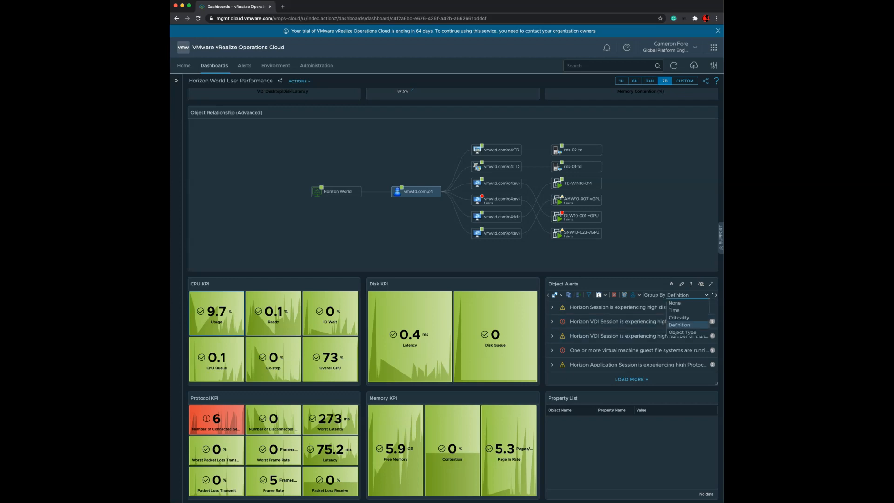
{"action": "left_click", "coordinate": [679, 318]}
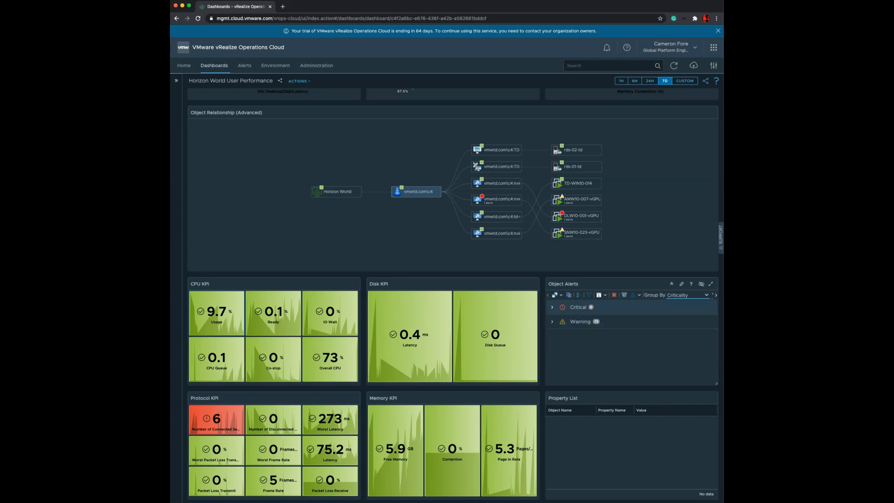
{"action": "left_click", "coordinate": [551, 307]}
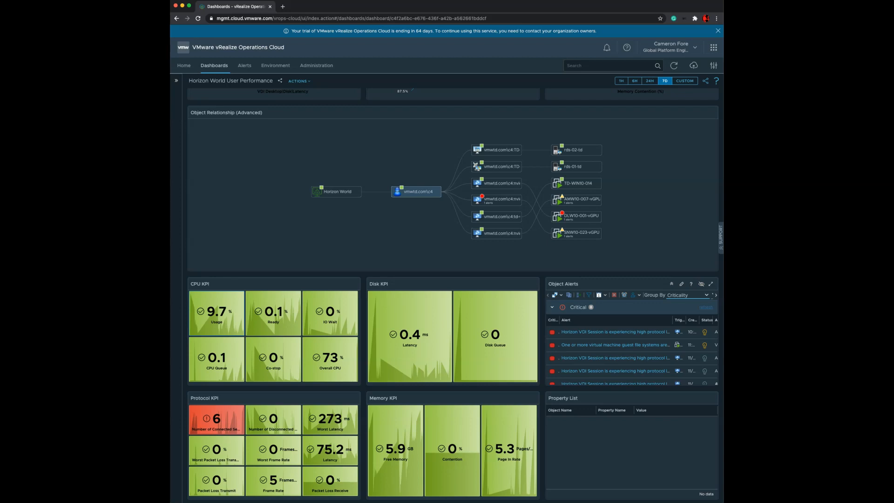
{"action": "left_click", "coordinate": [552, 307]}
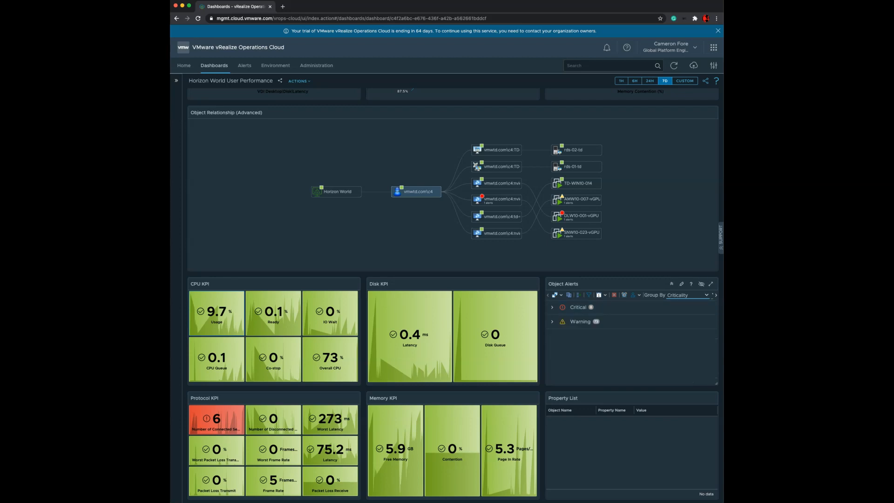
{"action": "left_click", "coordinate": [687, 295]}
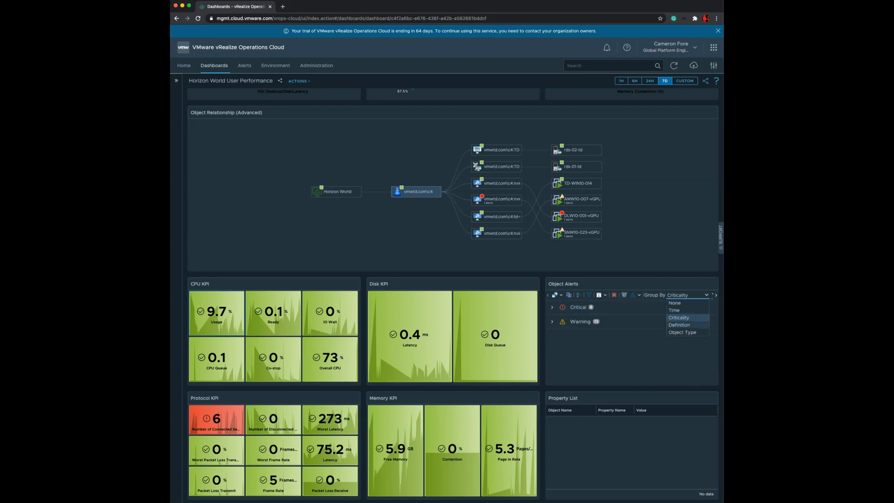
{"action": "left_click", "coordinate": [681, 333]}
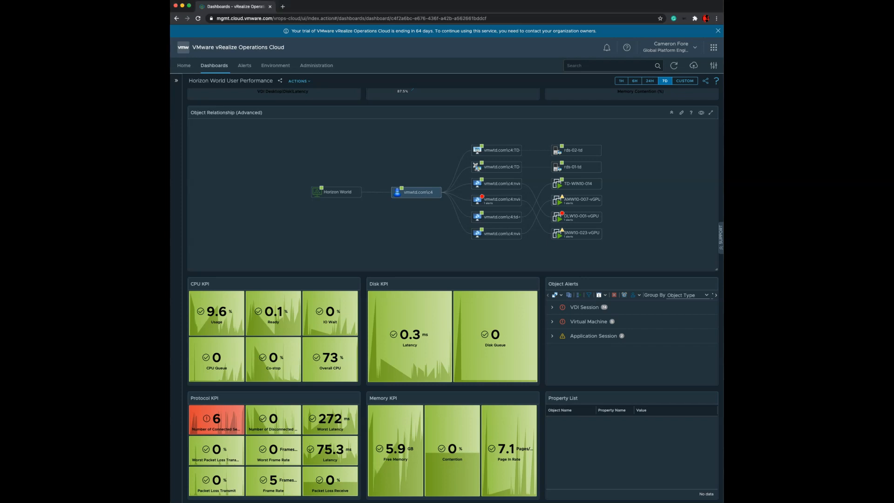
{"action": "mouse_move", "coordinate": [417, 192]}
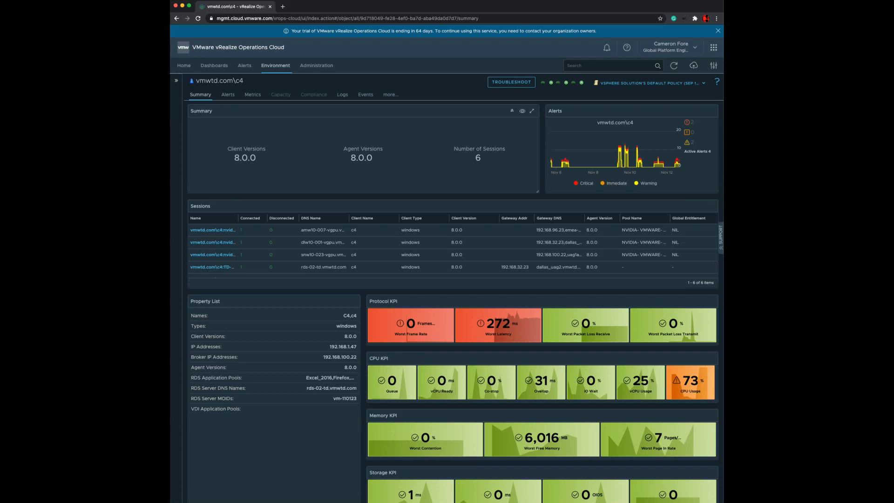
{"action": "mouse_move", "coordinate": [246, 158]}
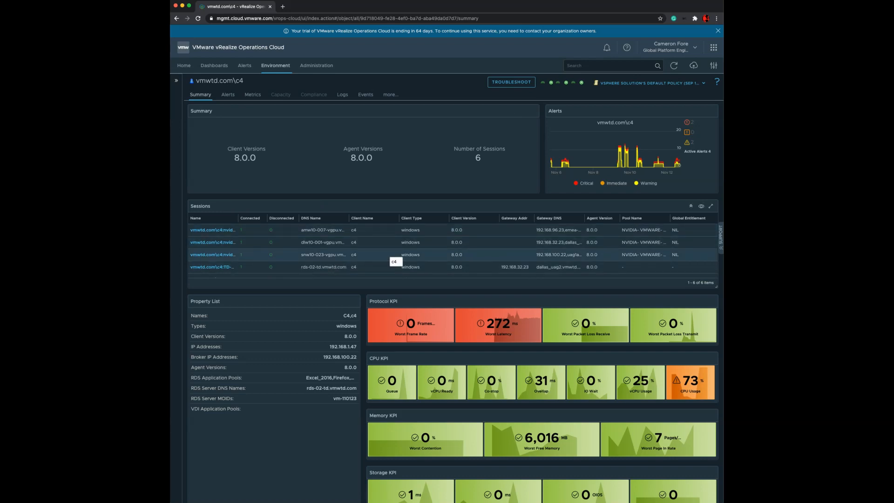
{"action": "mouse_move", "coordinate": [323, 255]}
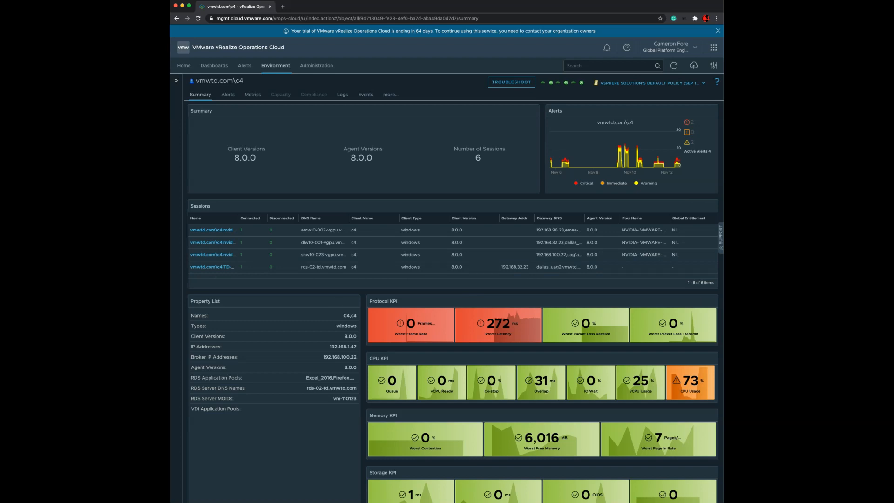
{"action": "mouse_move", "coordinate": [410, 325]}
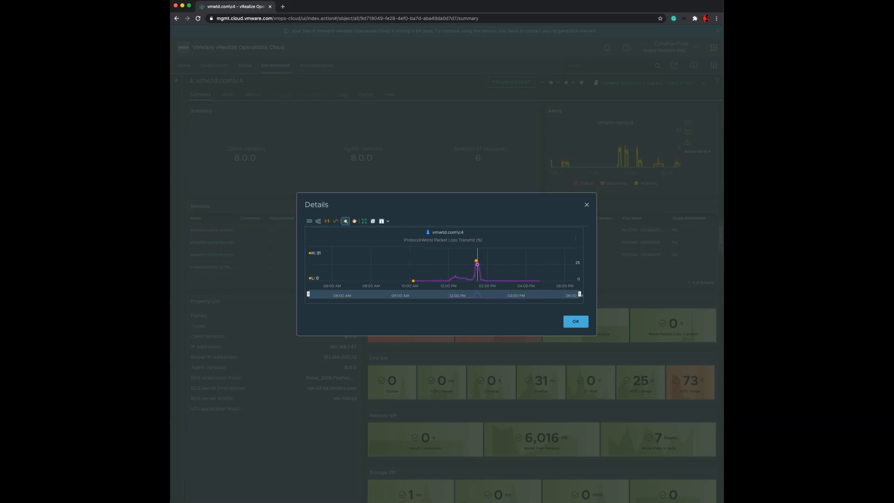
{"action": "mouse_move", "coordinate": [476, 262]}
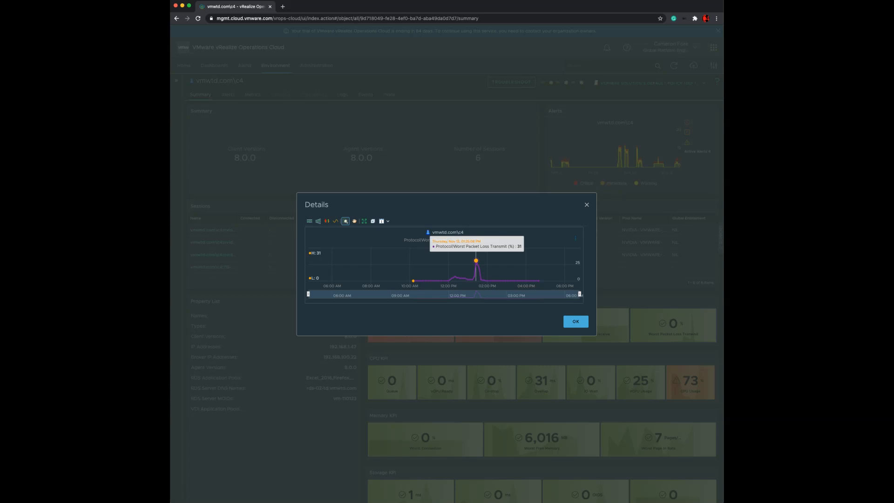
Close the Worst Packet Loss Transmit chart, scroll the CPU KPIs, and open Metrics.
{"action": "left_click", "coordinate": [575, 321]}
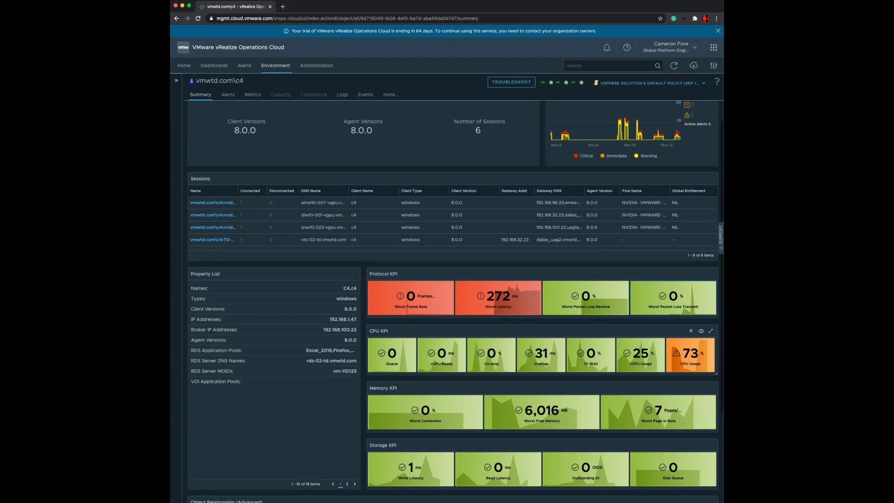
{"action": "scroll", "scroll_direction": "down", "scroll_amount": 3}
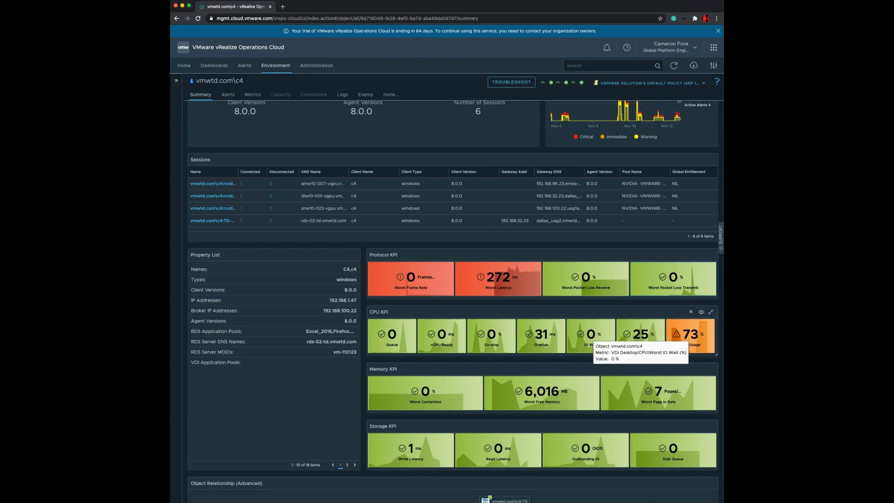
{"action": "mouse_move", "coordinate": [640, 335]}
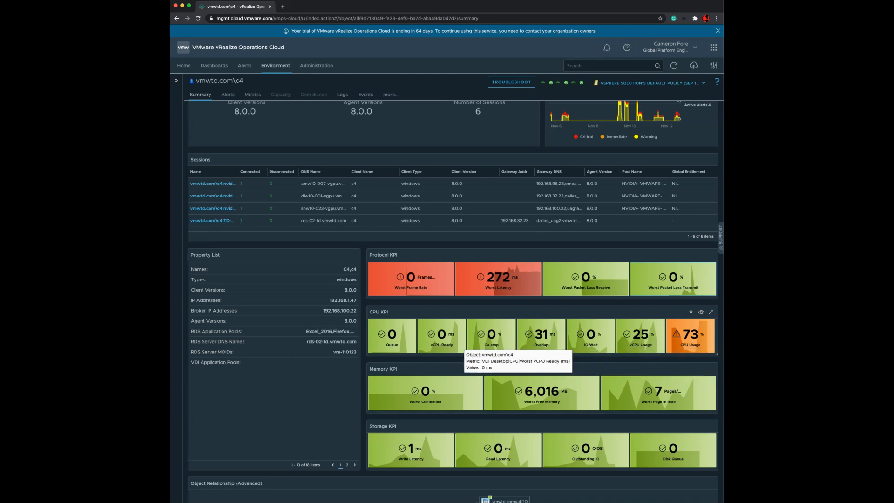
{"action": "scroll", "scroll_direction": "down", "scroll_amount": 3}
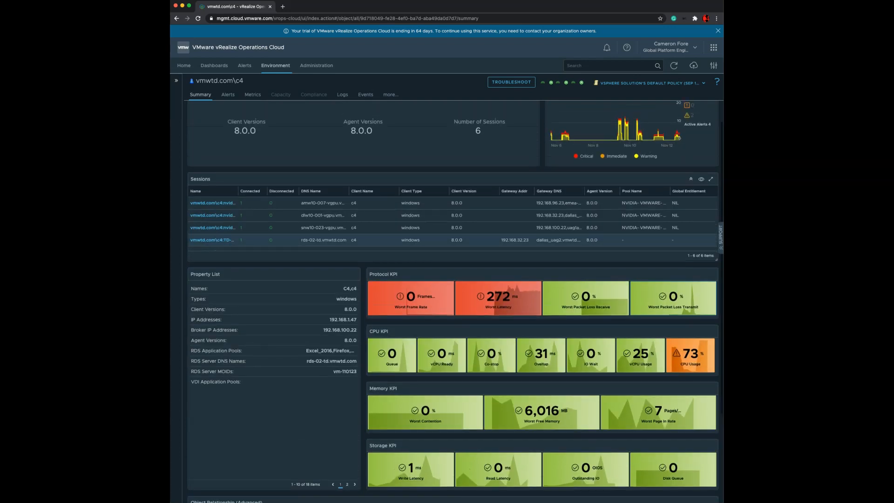
{"action": "left_click", "coordinate": [253, 94]}
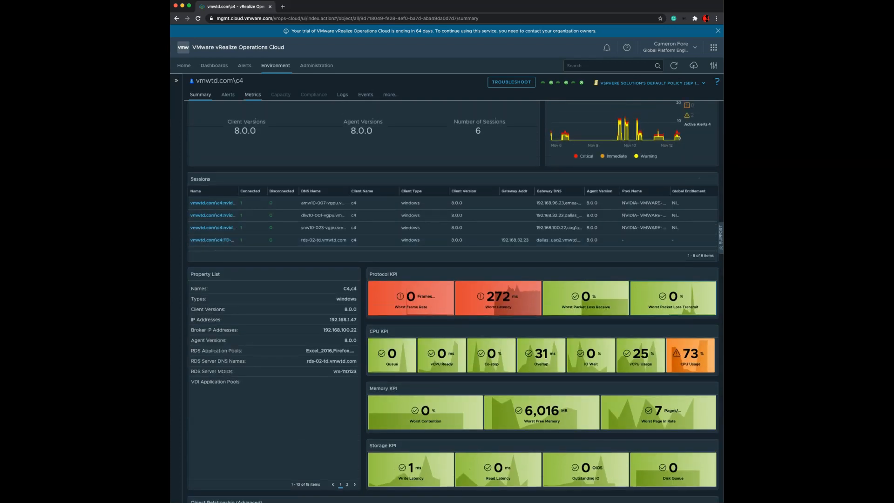
{"action": "left_click", "coordinate": [252, 95]}
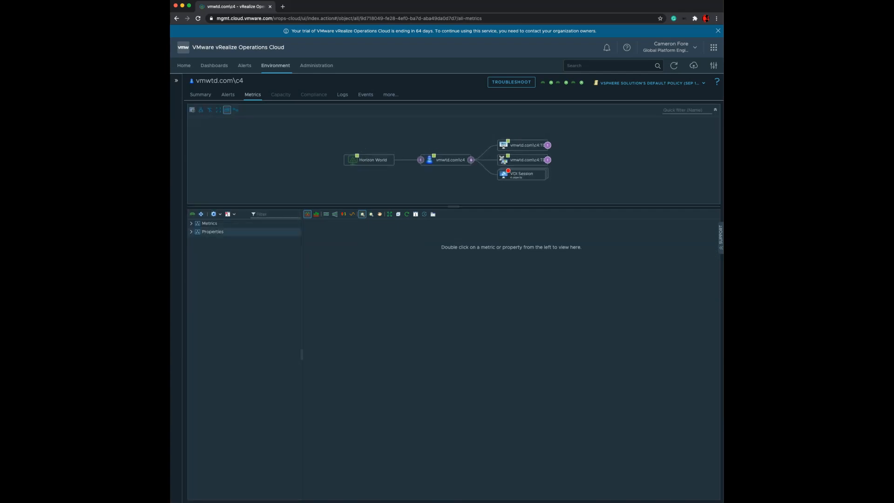
Expand the vmwtd.com\c4 metric tree through Metrics > VDI Desktop > CPU.
{"action": "left_click", "coordinate": [191, 223]}
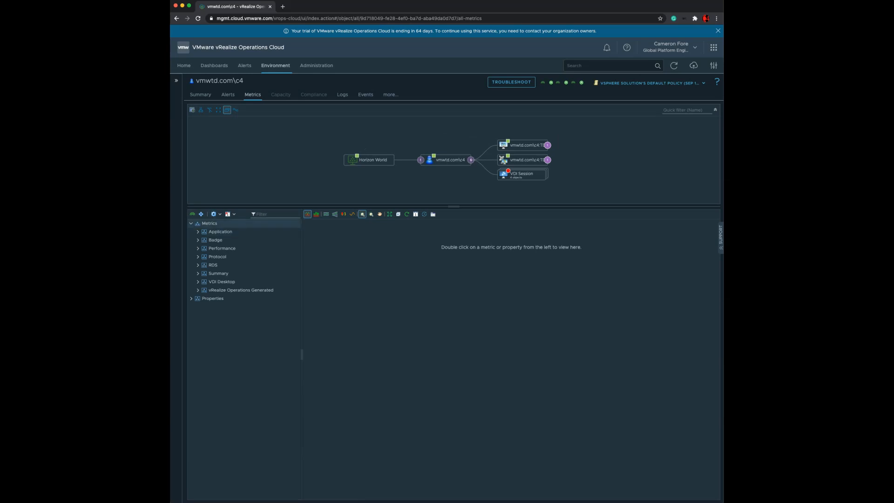
{"action": "left_click", "coordinate": [222, 281]}
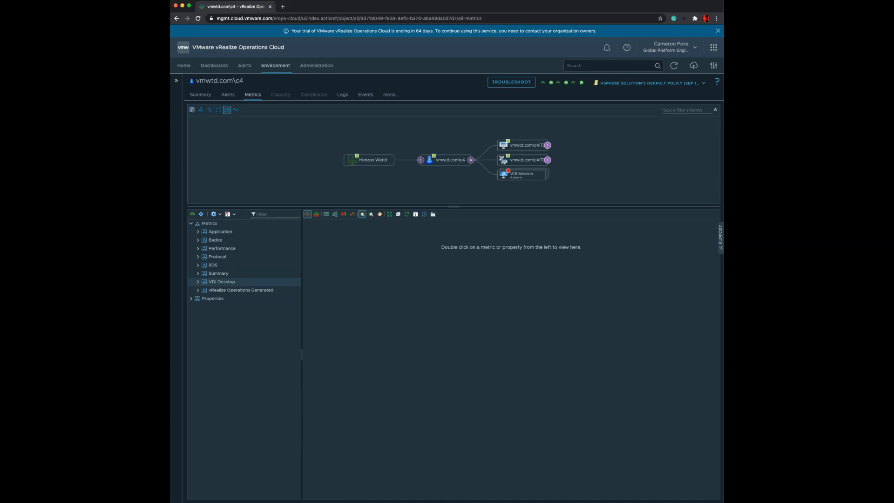
{"action": "left_click", "coordinate": [198, 282]}
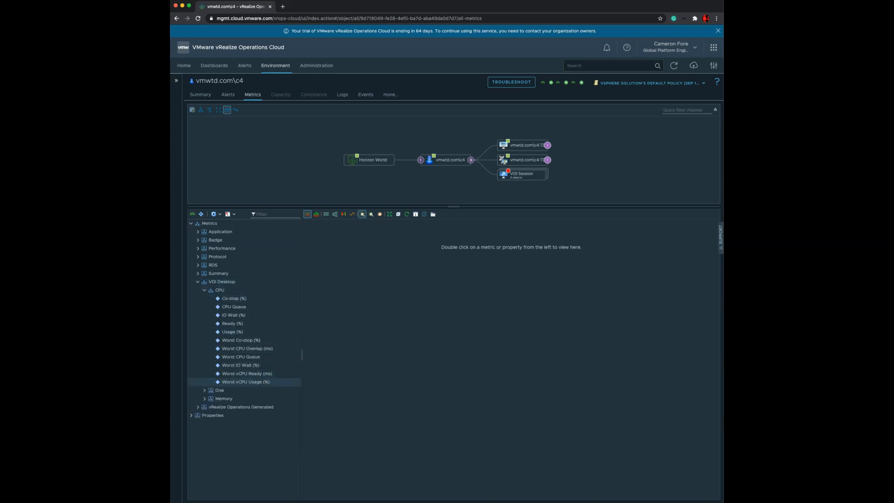
{"action": "left_click", "coordinate": [233, 315]}
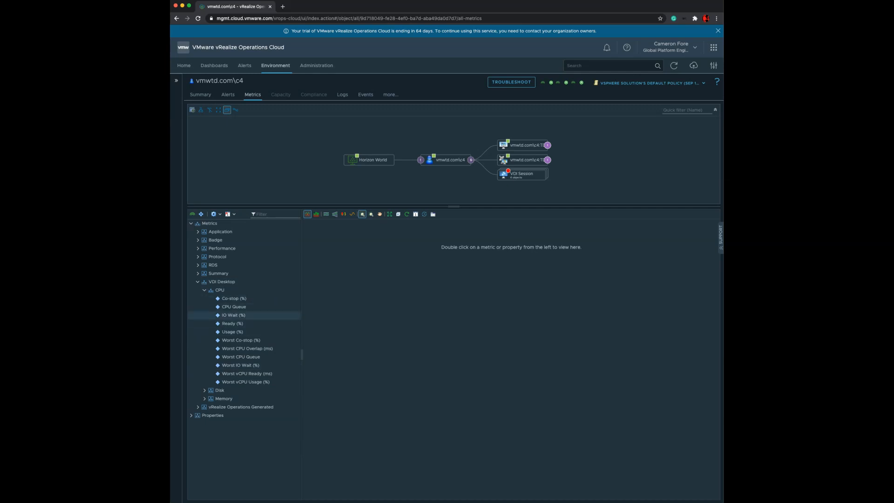
{"action": "mouse_move", "coordinate": [234, 314]}
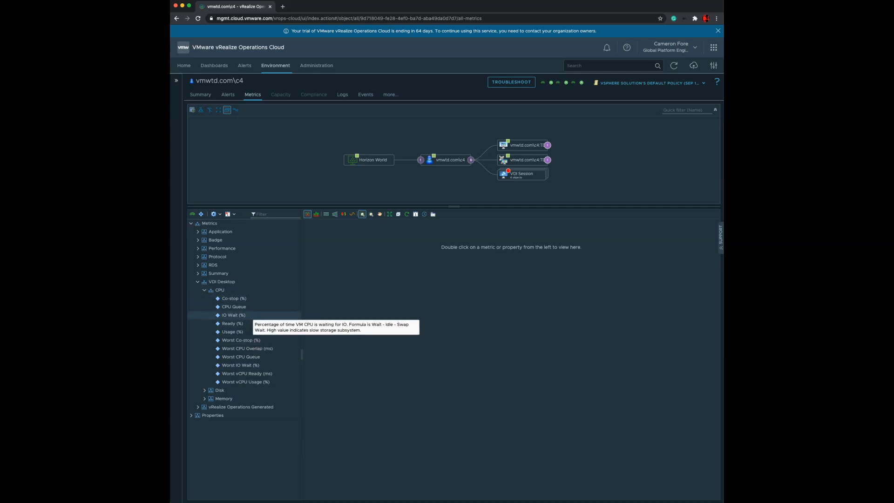
{"action": "mouse_move", "coordinate": [239, 365]}
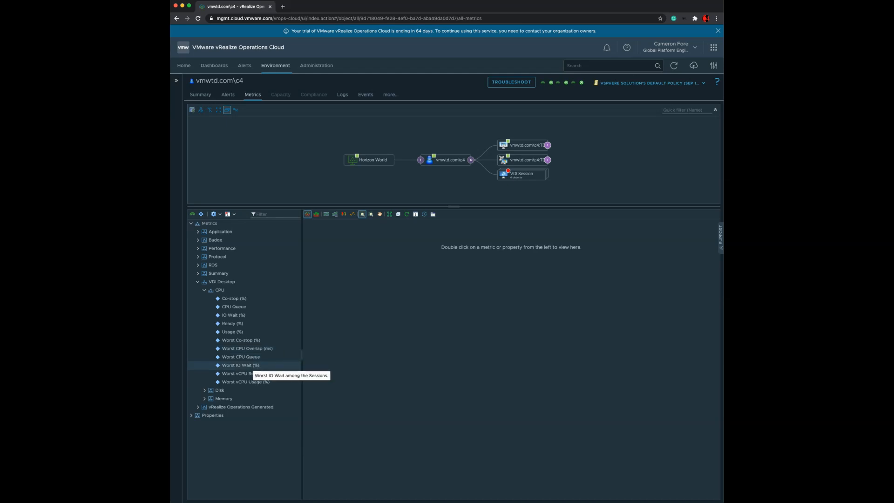
{"action": "mouse_move", "coordinate": [246, 374]}
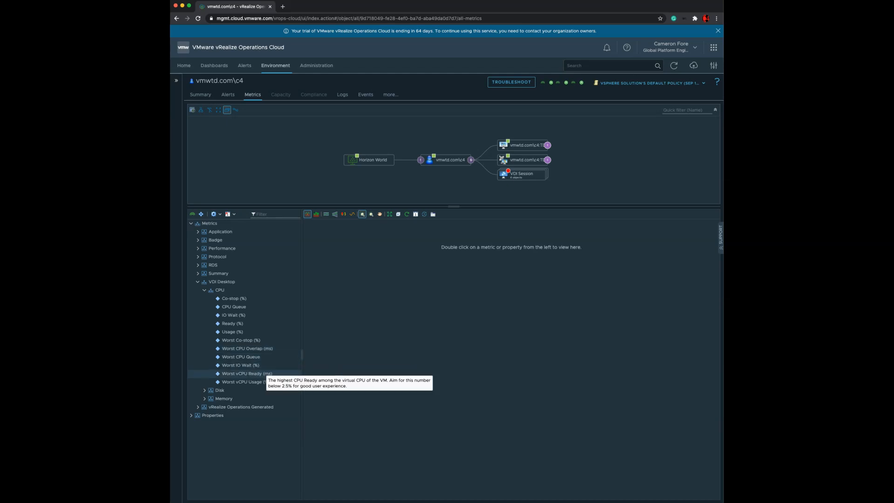
{"action": "mouse_move", "coordinate": [246, 381]}
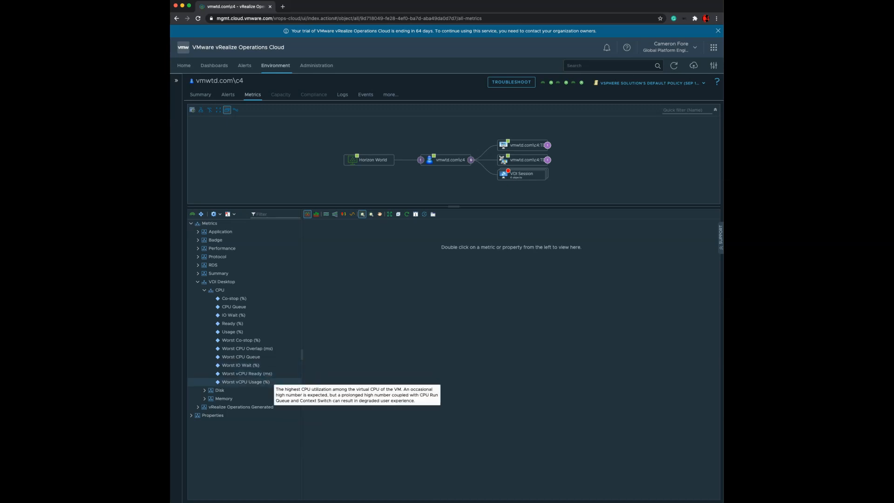
Chart Worst vCPU Usage (%) plus Worst vDisk Read and Write Latency (ms).
{"action": "double_click", "coordinate": [246, 381]}
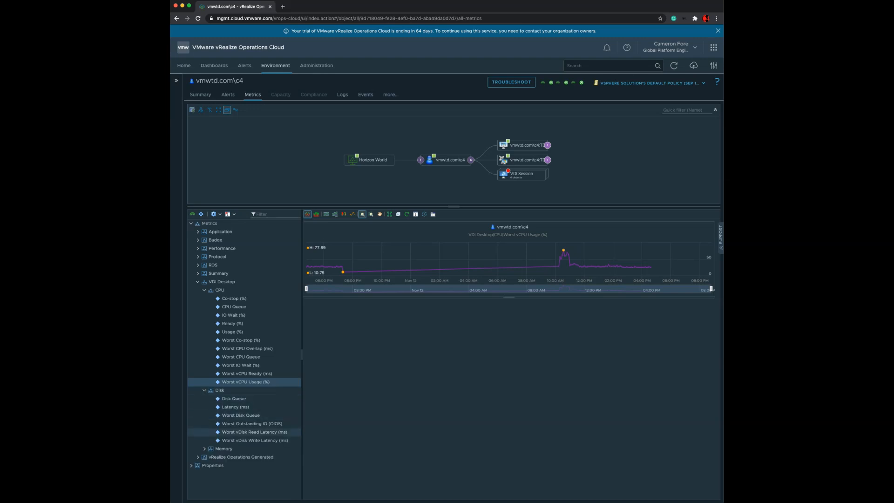
{"action": "left_click", "coordinate": [255, 432]}
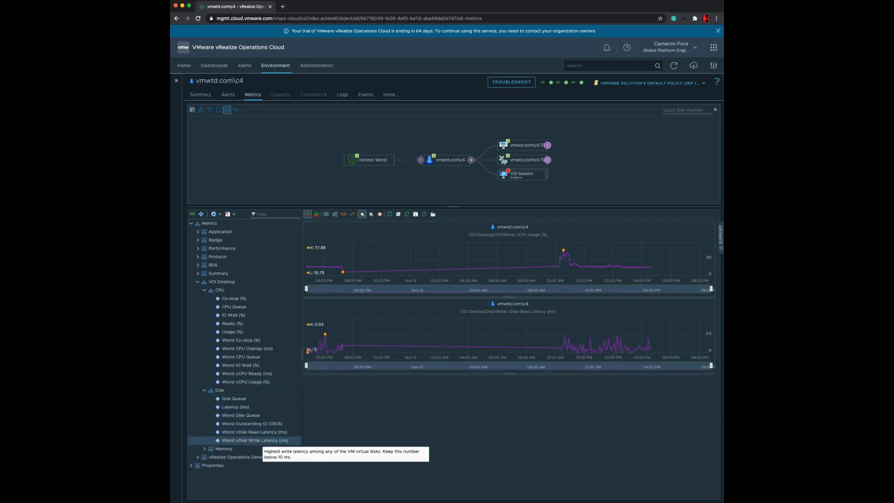
{"action": "left_click", "coordinate": [255, 440]}
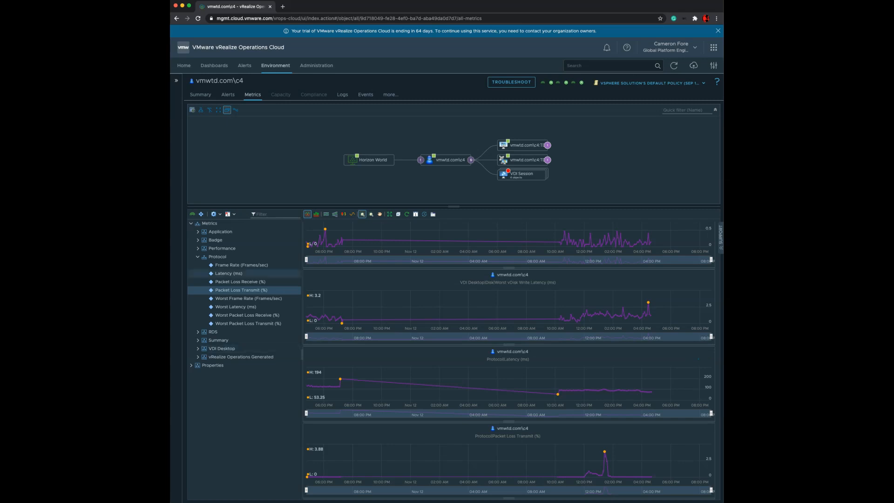
Expand Application > Firefox and add its CPU (%) chart.
{"action": "left_click", "coordinate": [198, 232]}
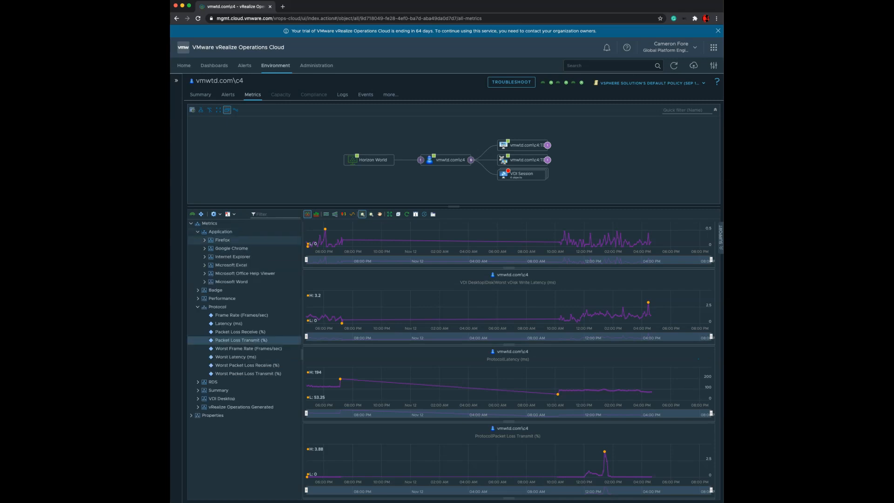
{"action": "left_click", "coordinate": [205, 241]}
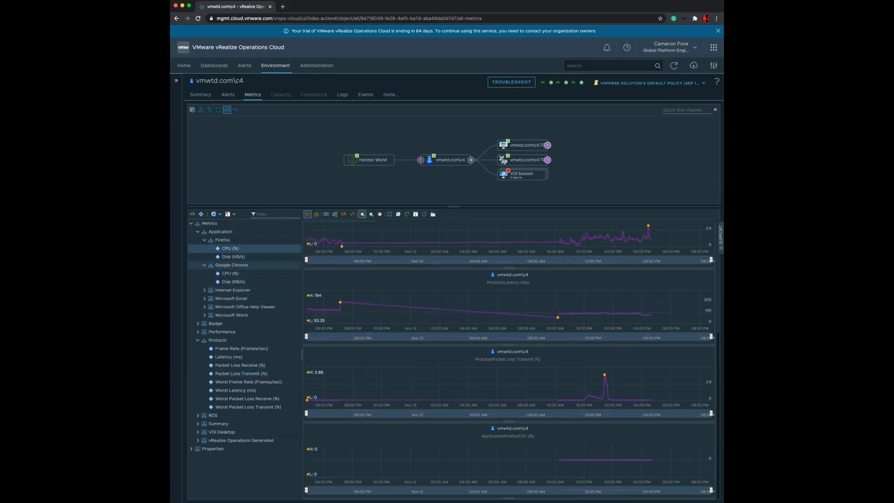
{"action": "left_click", "coordinate": [229, 274]}
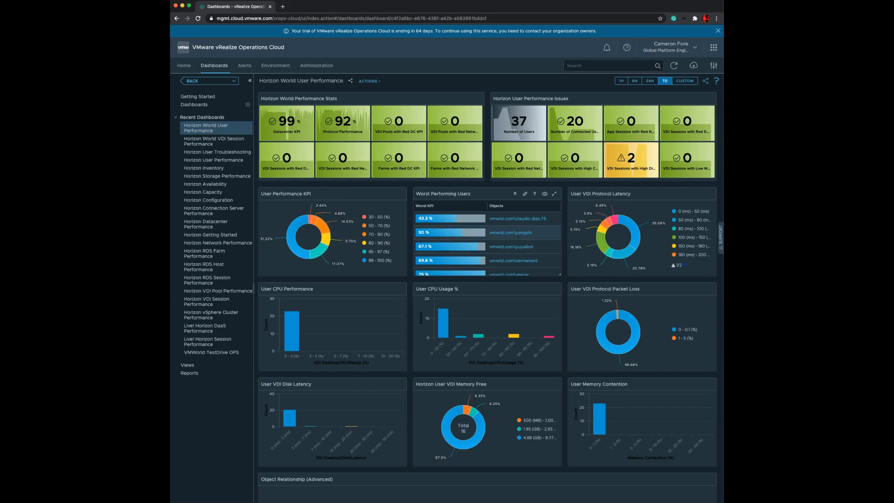
Scroll down the dashboard toward the User VDI Protocol Packet Loss donut.
{"action": "scroll", "scroll_direction": "down", "scroll_amount": 3}
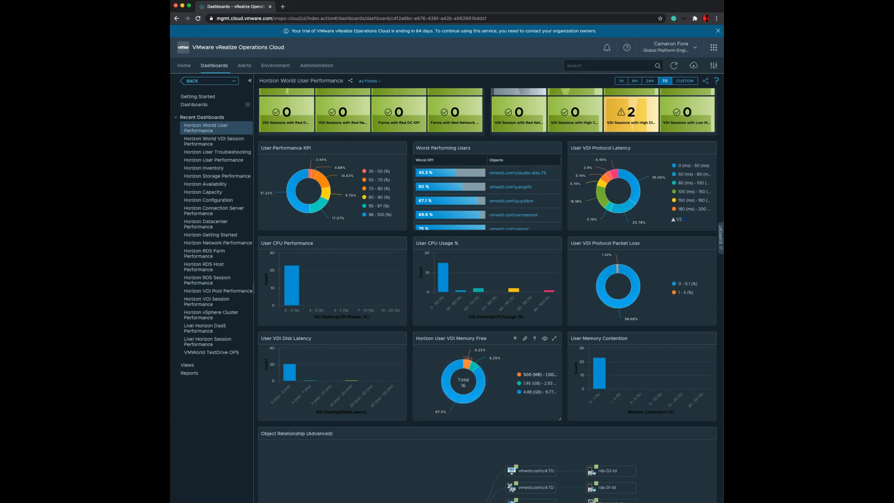
{"action": "mouse_move", "coordinate": [468, 370]}
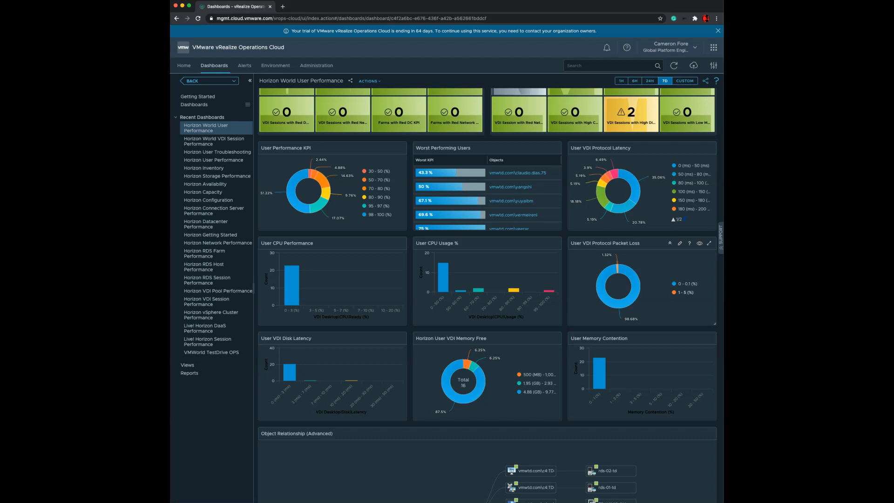
{"action": "mouse_move", "coordinate": [619, 269]}
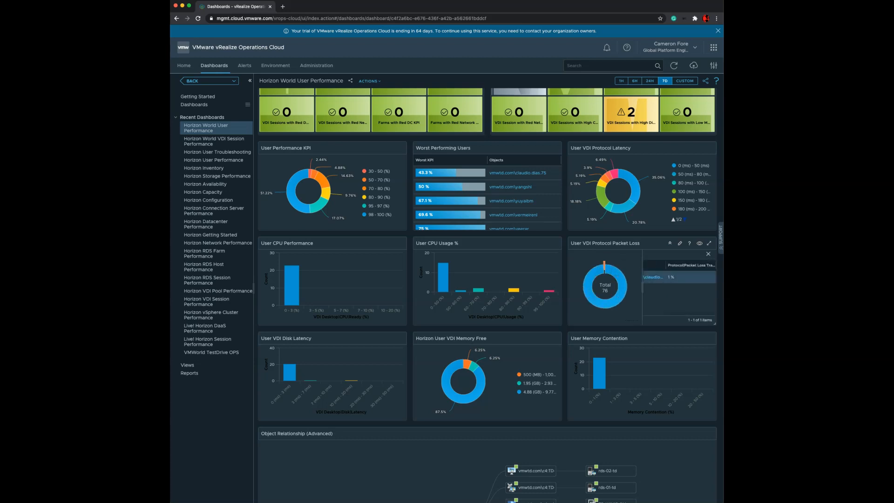
{"action": "scroll", "scroll_direction": "down", "scroll_amount": 3}
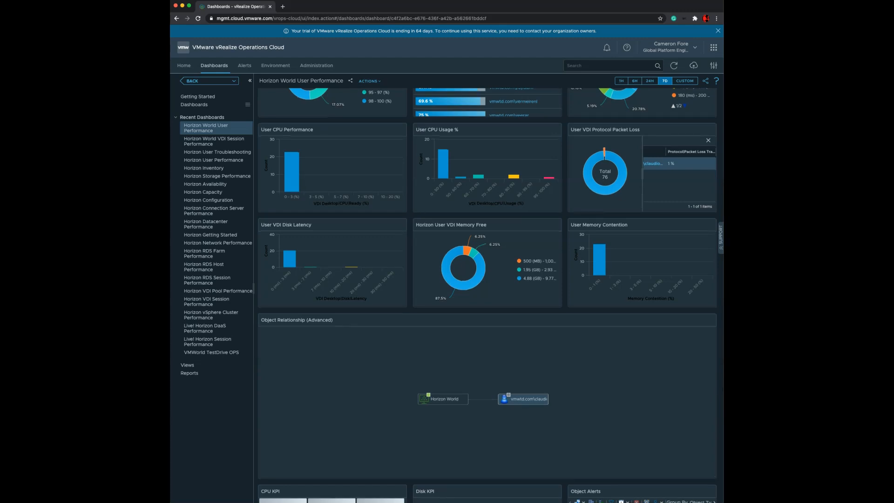
{"action": "scroll", "scroll_direction": "down", "scroll_amount": 3}
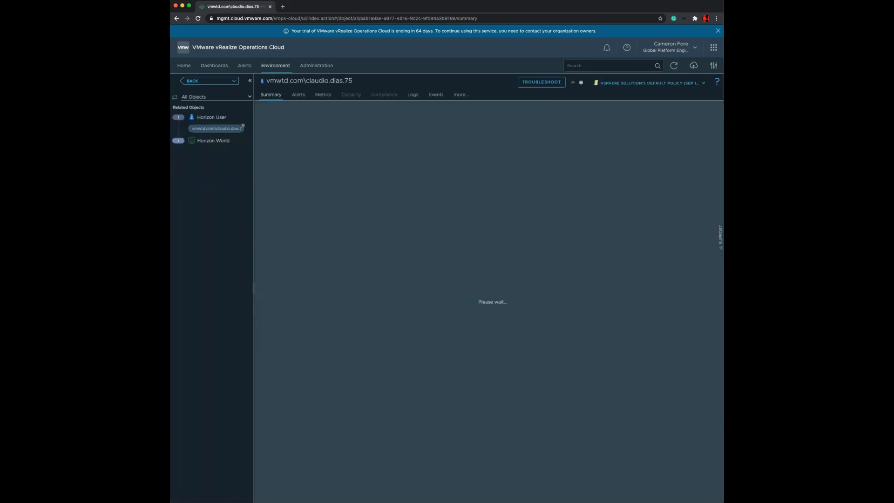
Chart the user's Metrics > Protocol > Worst Packet Loss Transmit (%), then go back to the dashboard.
{"action": "left_click", "coordinate": [323, 94]}
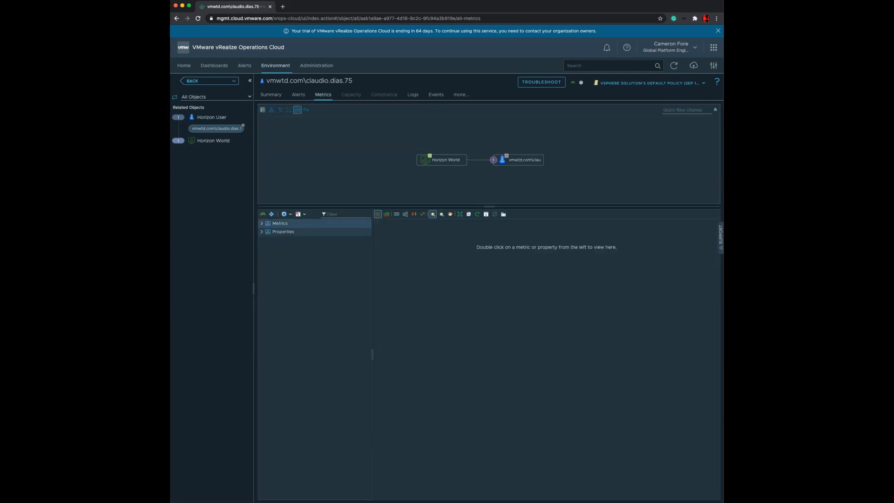
{"action": "left_click", "coordinate": [261, 223]}
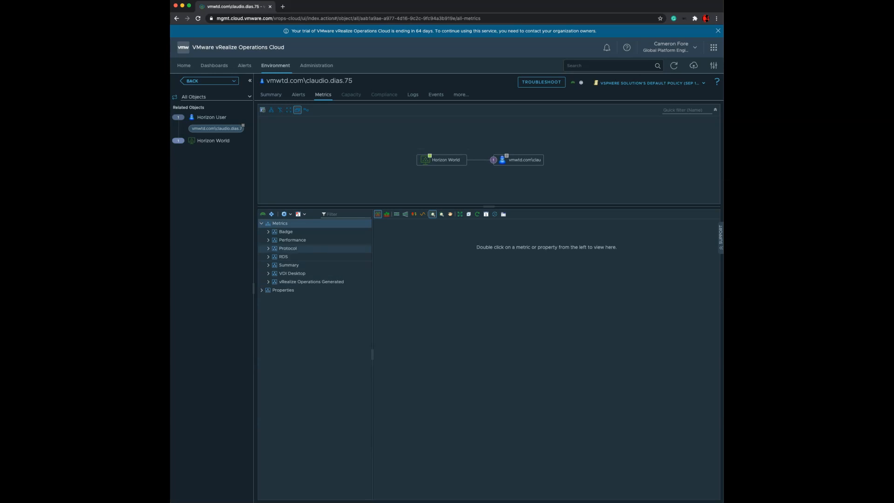
{"action": "left_click", "coordinate": [268, 248]}
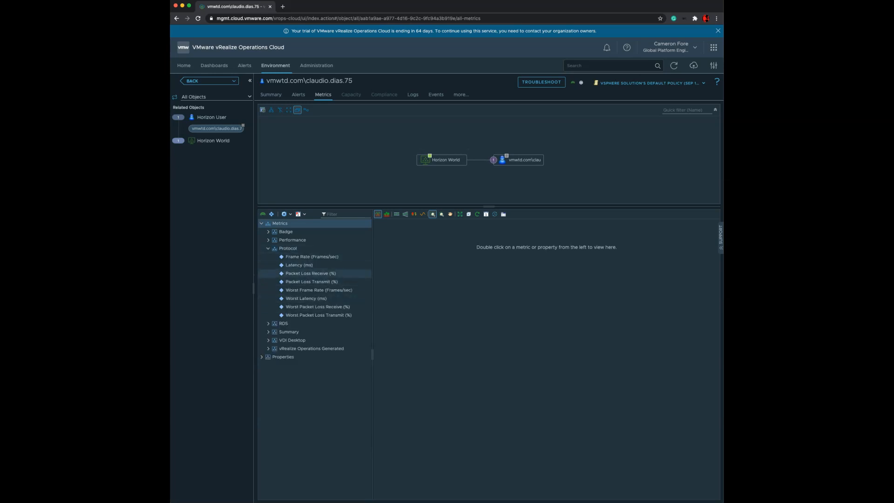
{"action": "mouse_move", "coordinate": [317, 307]}
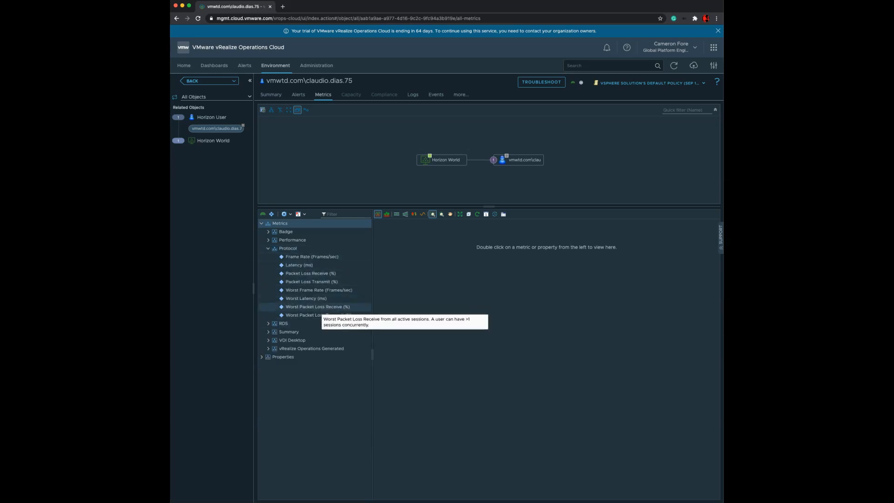
{"action": "double_click", "coordinate": [320, 315]}
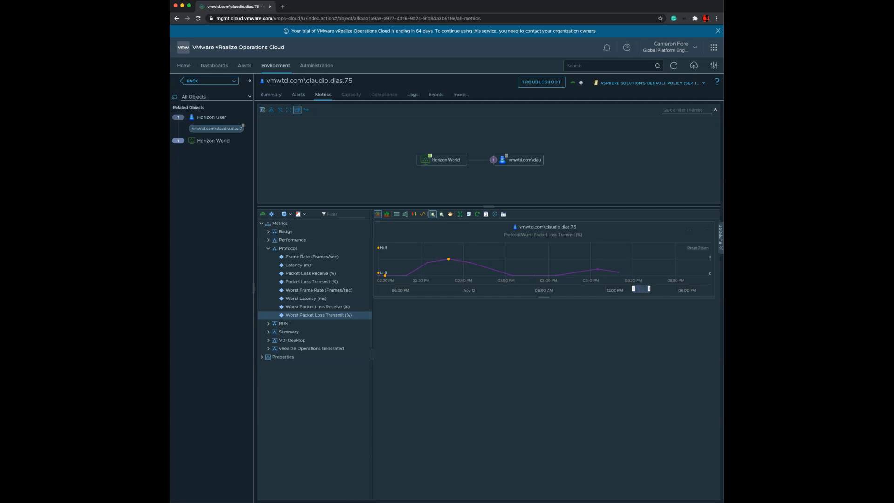
{"action": "left_click", "coordinate": [214, 65]}
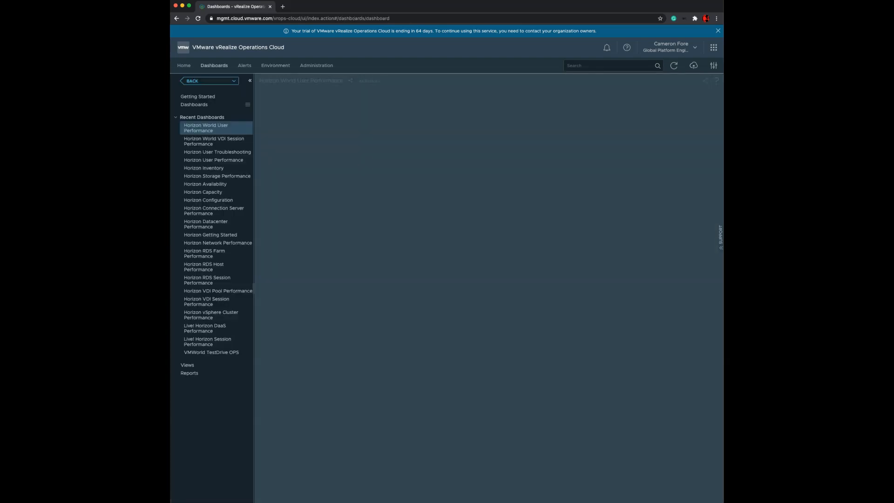
Drill a User CPU Usage % bar to its user and chart VDI Desktop CPU Usage (%) details.
{"action": "left_click", "coordinate": [206, 128]}
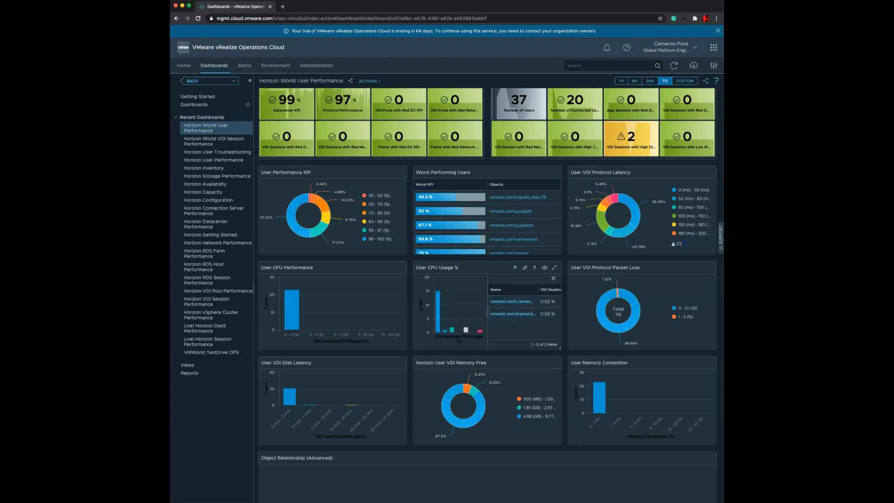
{"action": "mouse_move", "coordinate": [512, 301]}
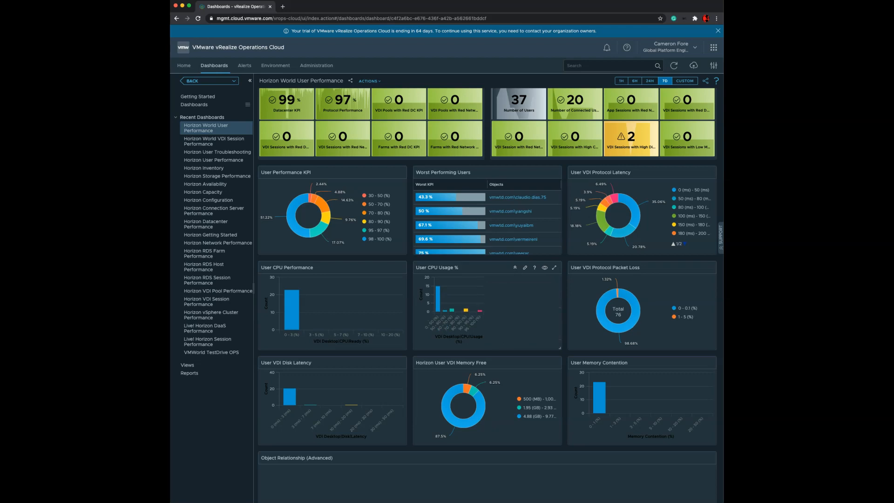
{"action": "mouse_move", "coordinate": [548, 315]}
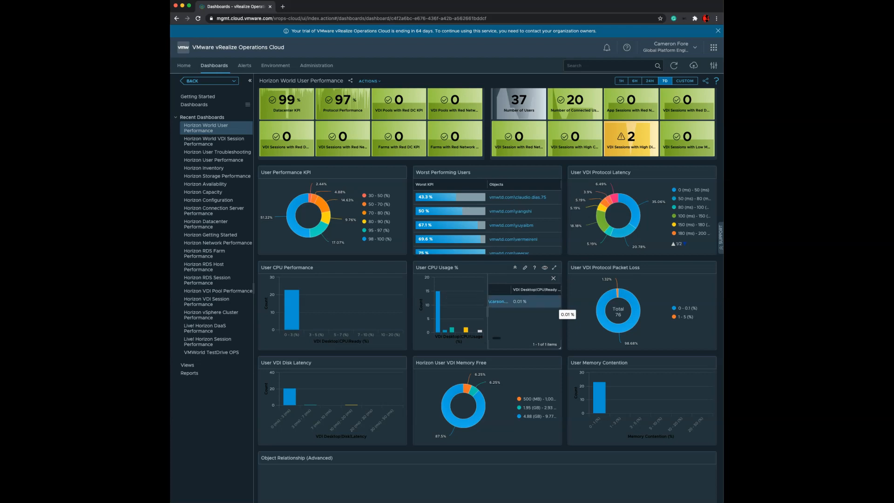
{"action": "scroll", "scroll_direction": "down", "scroll_amount": 3}
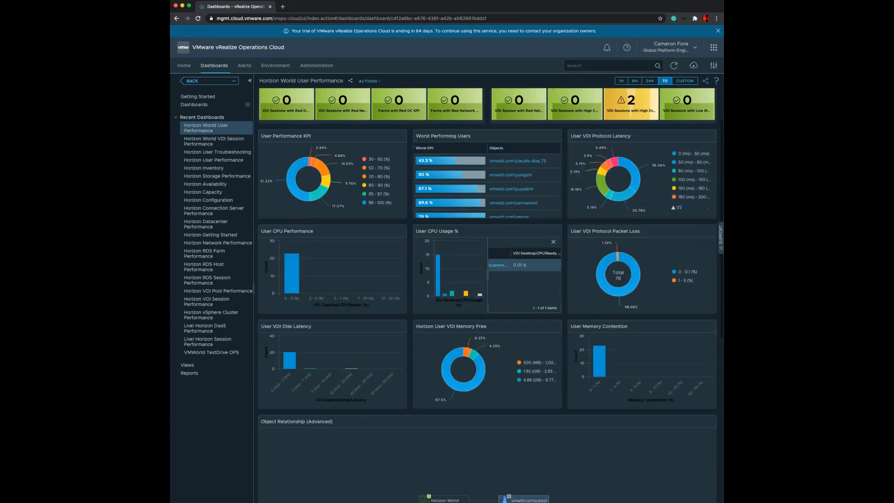
{"action": "scroll", "scroll_direction": "down", "scroll_amount": 3}
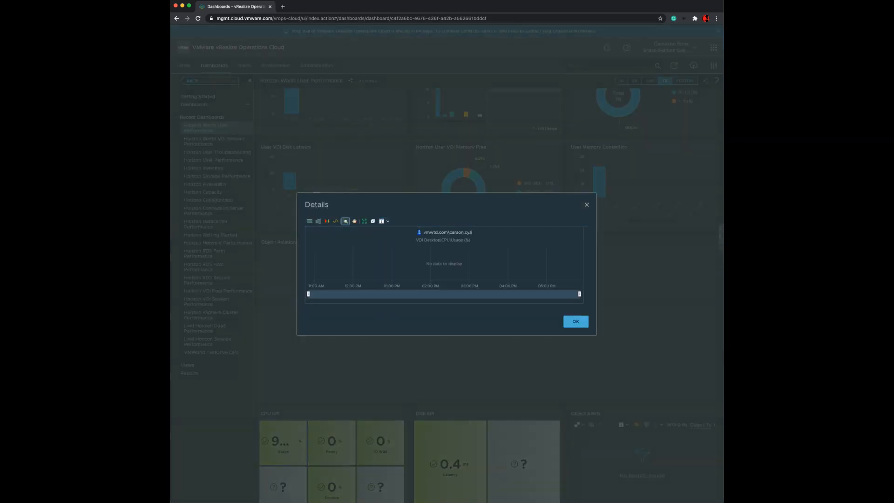
Apply a longer time range to show the 99.43% CPU peak, then close the details.
{"action": "left_click", "coordinate": [385, 222]}
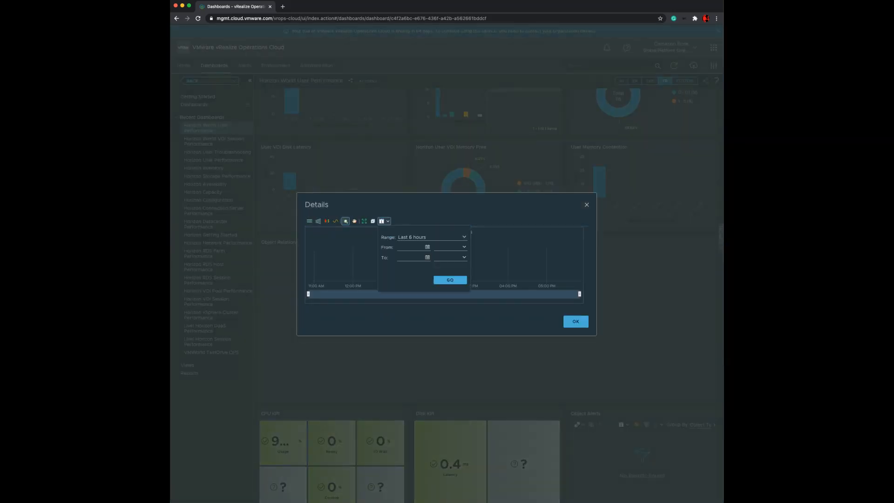
{"action": "left_click", "coordinate": [431, 237]}
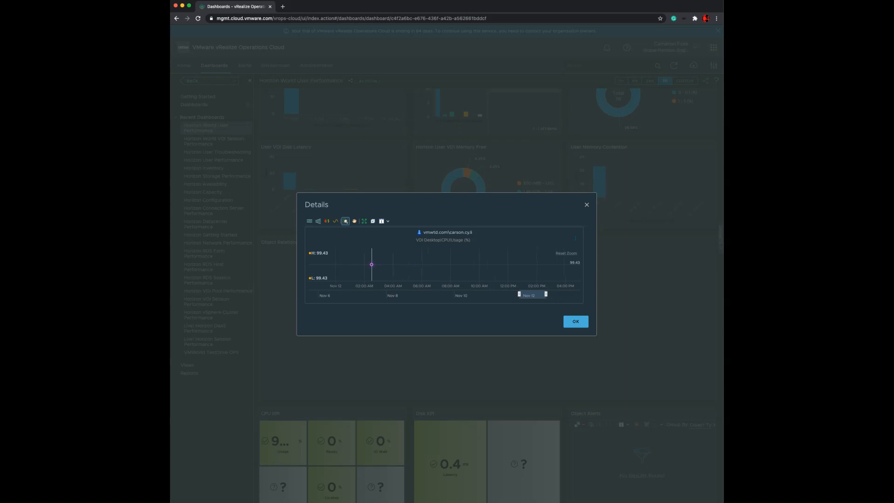
{"action": "mouse_move", "coordinate": [371, 264]}
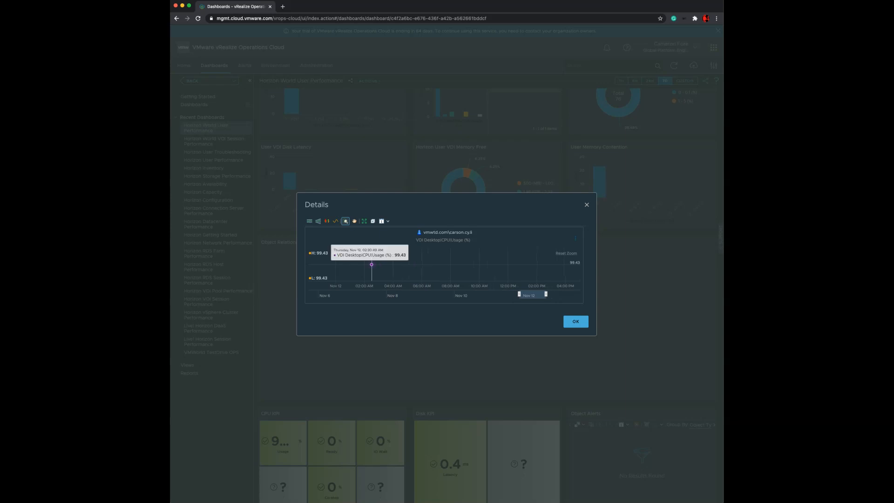
{"action": "left_click", "coordinate": [575, 320]}
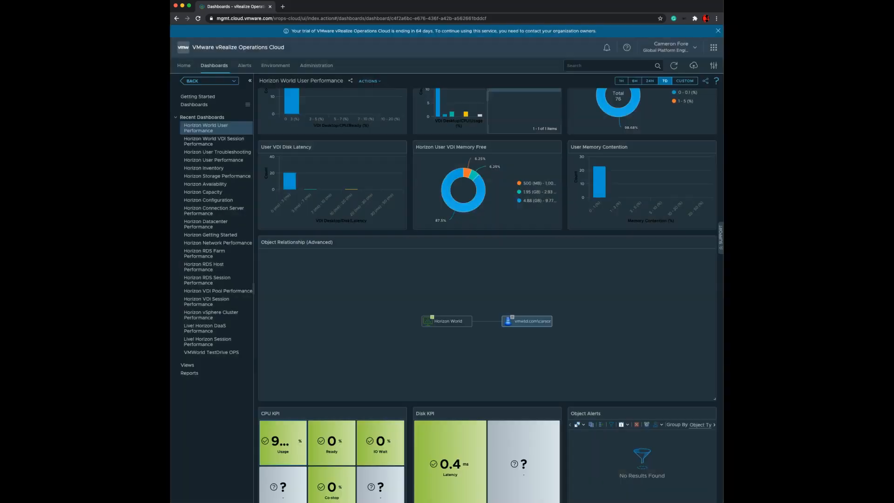
{"action": "scroll", "scroll_direction": "down", "scroll_amount": 3}
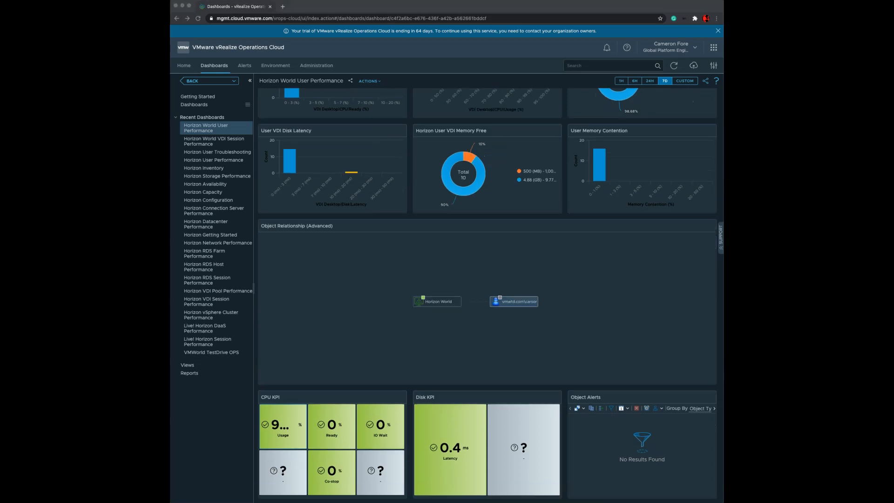